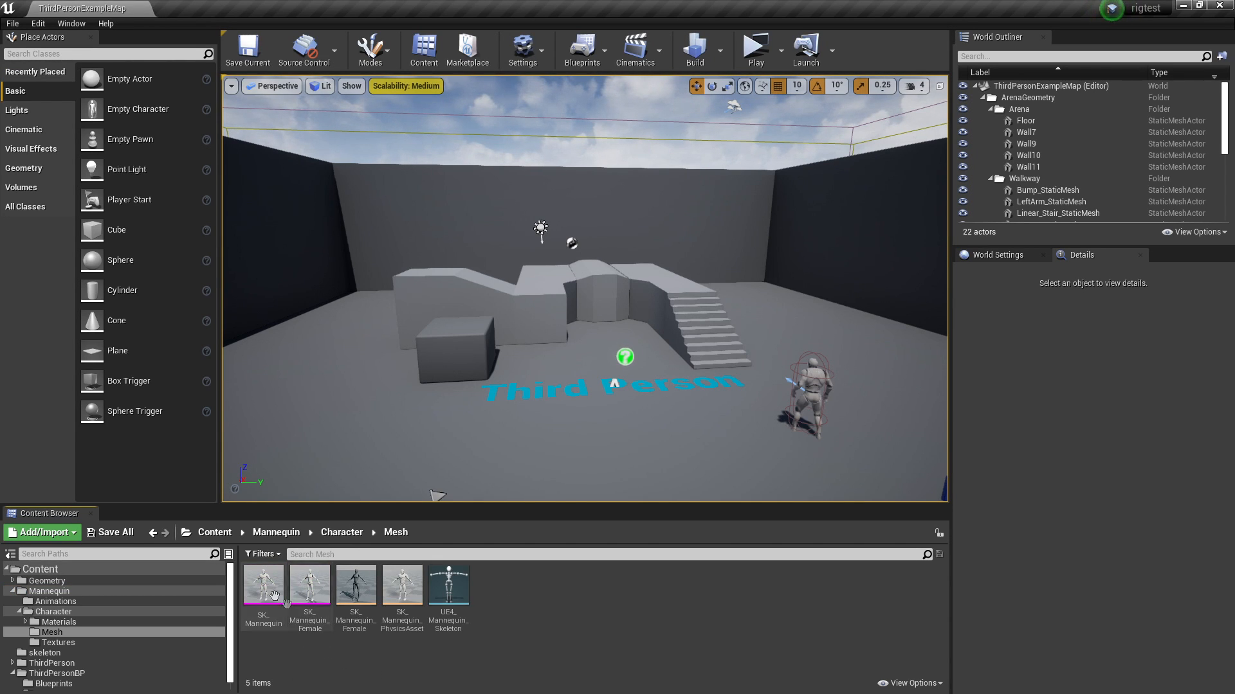
Export SK_Mannequin via Asset Actions as an FBX into Desktop/source with default options
left_click(262, 587)
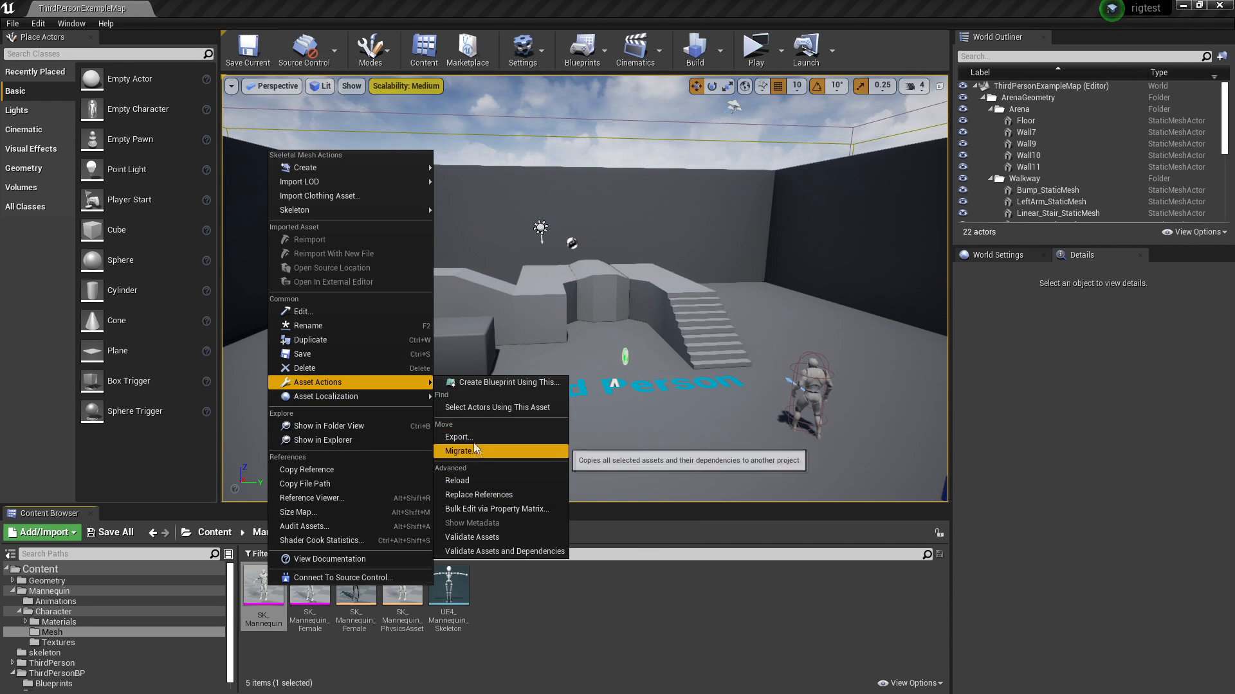
left_click(459, 437)
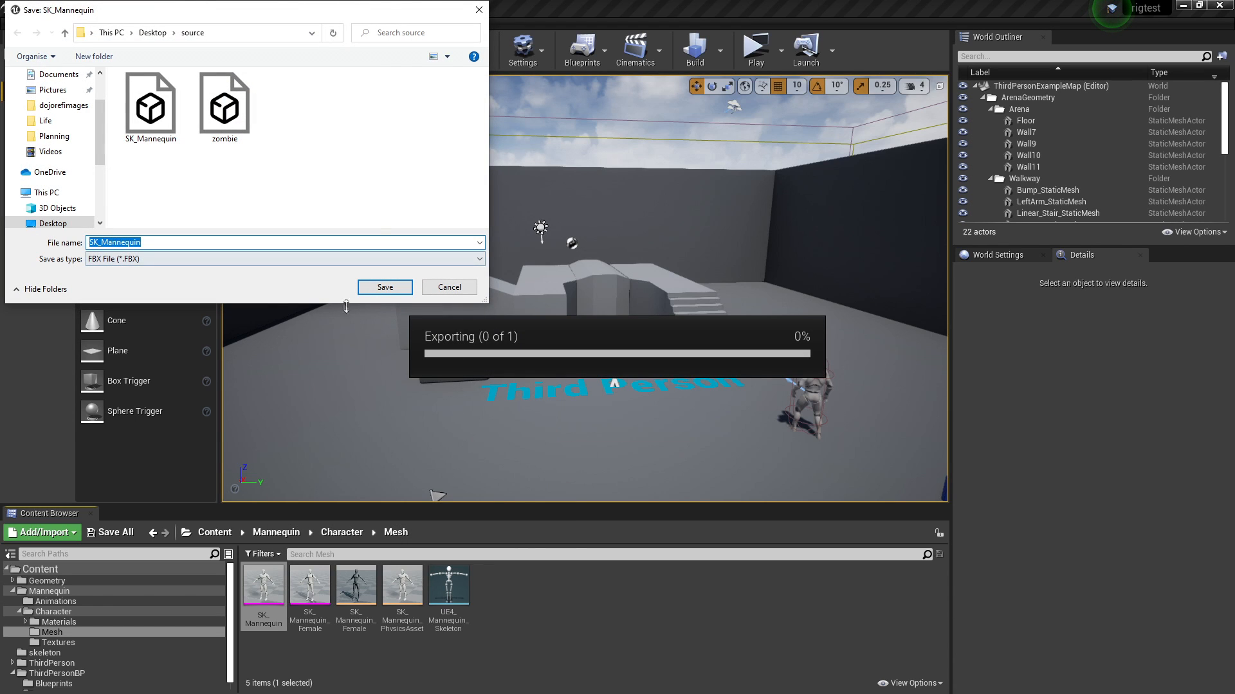
mouse_move(204, 232)
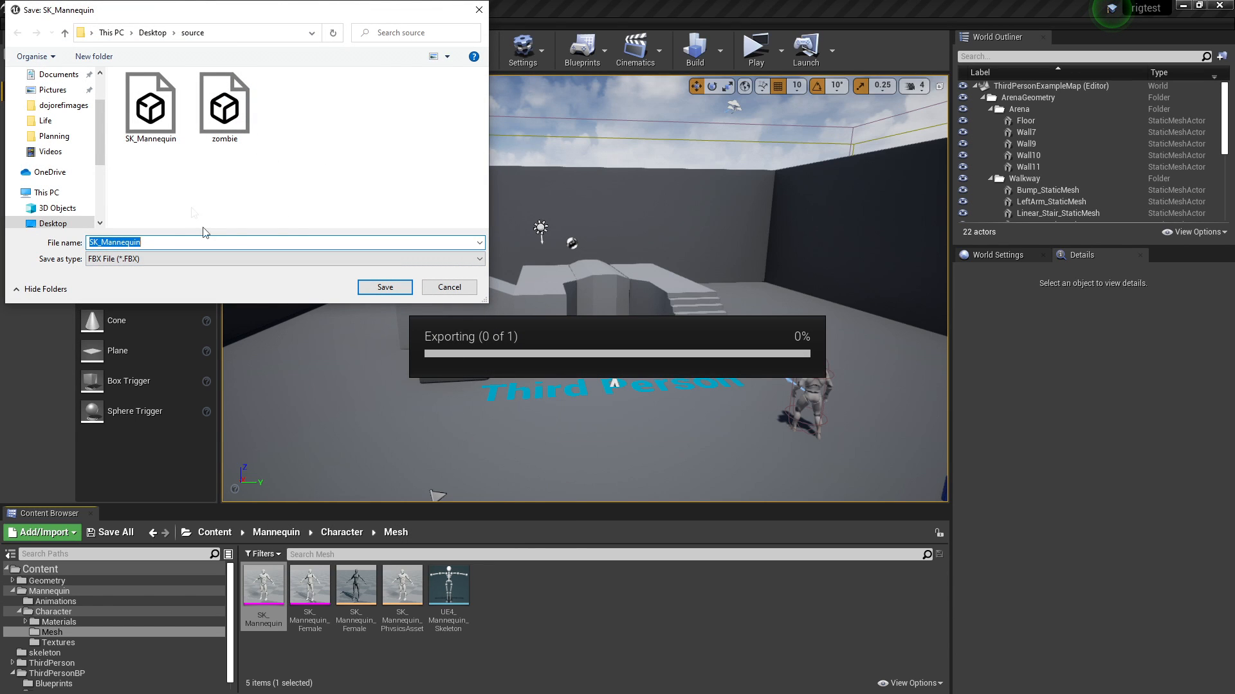
left_click(384, 287)
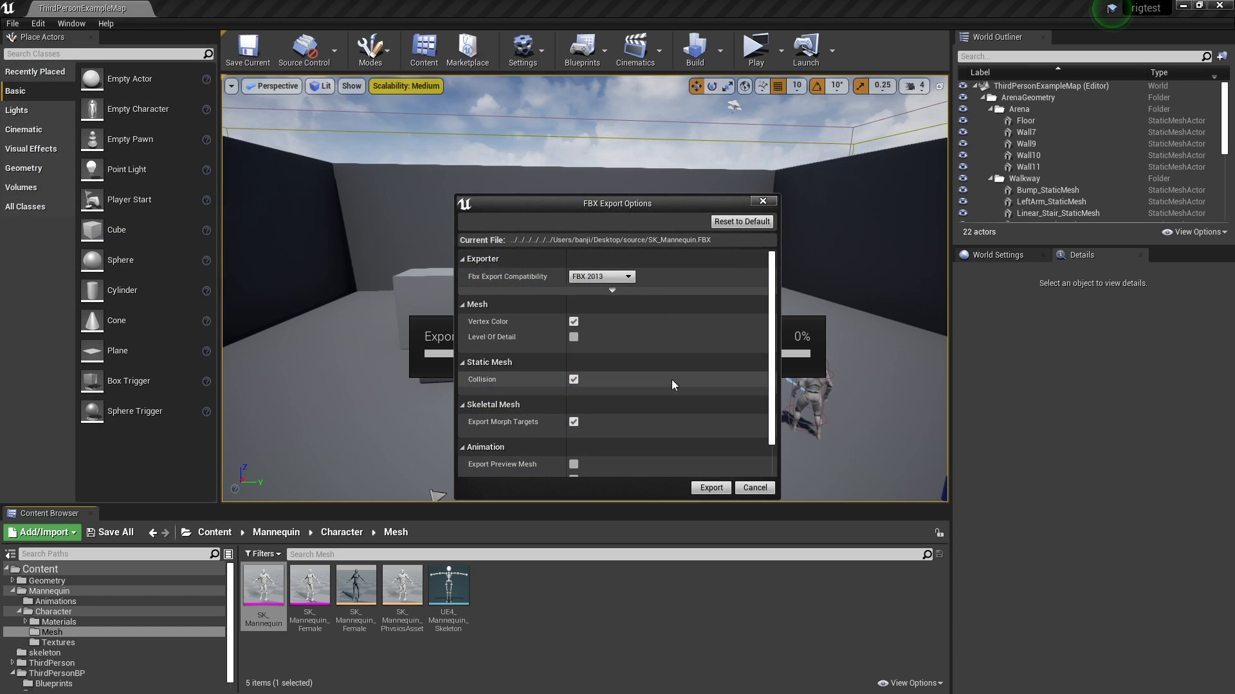
scroll("down", 3)
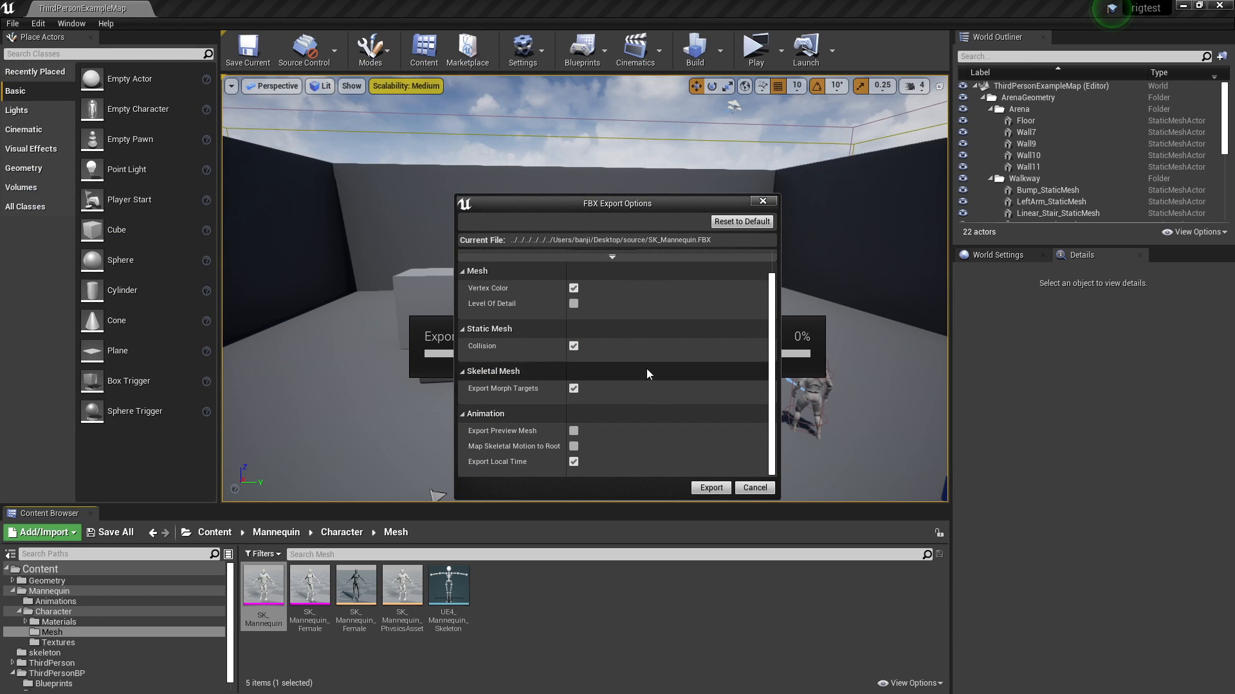
mouse_move(584, 316)
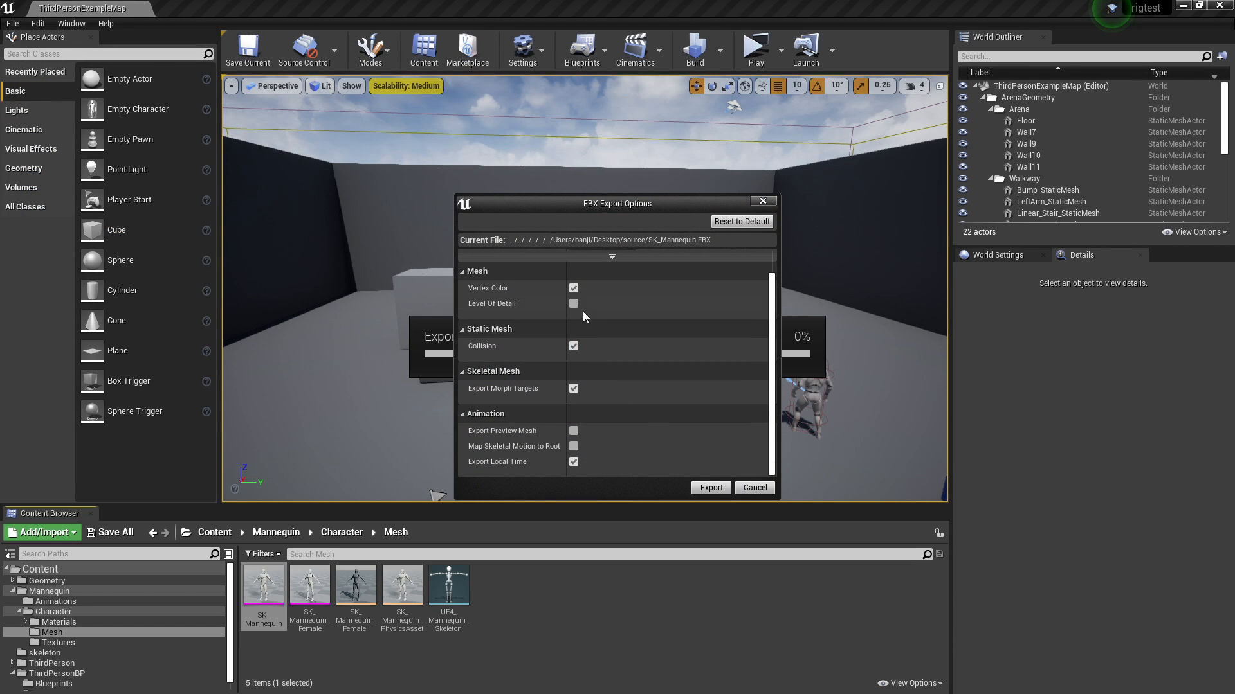
left_click(710, 488)
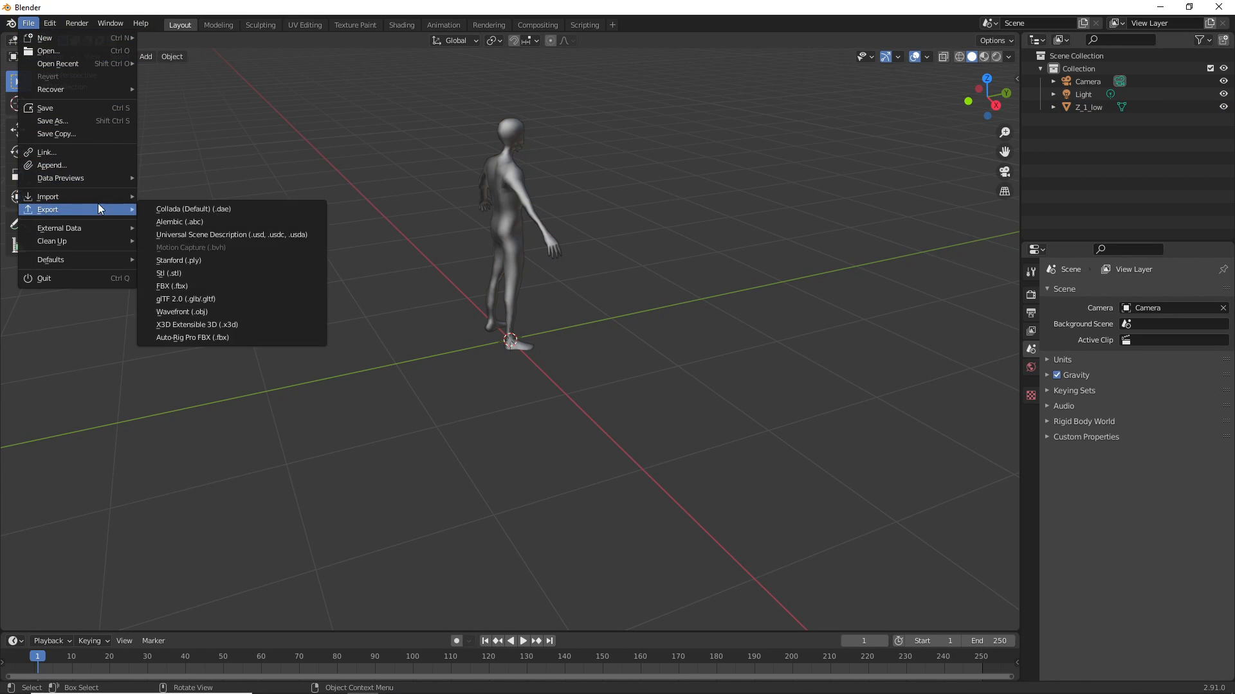
Import SK_Mannequin.FBX and rotate the Z_1_low mesh 180 degrees about Z to match it
left_click(171, 285)
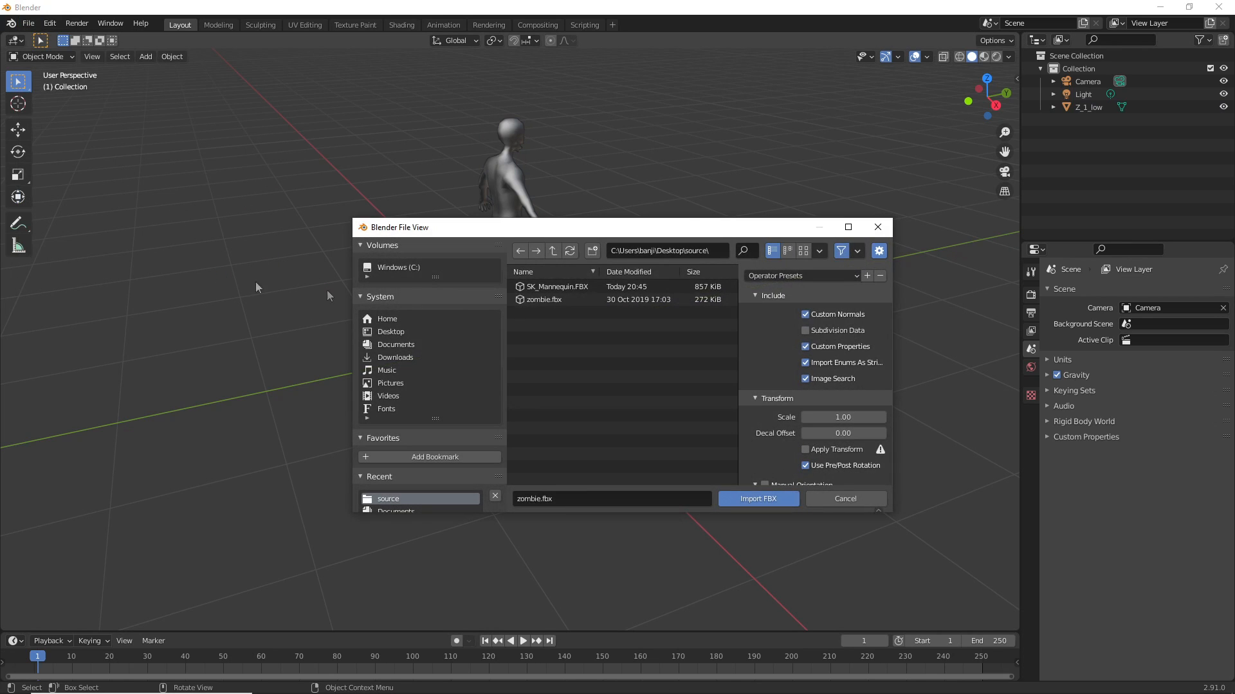
left_click(757, 499)
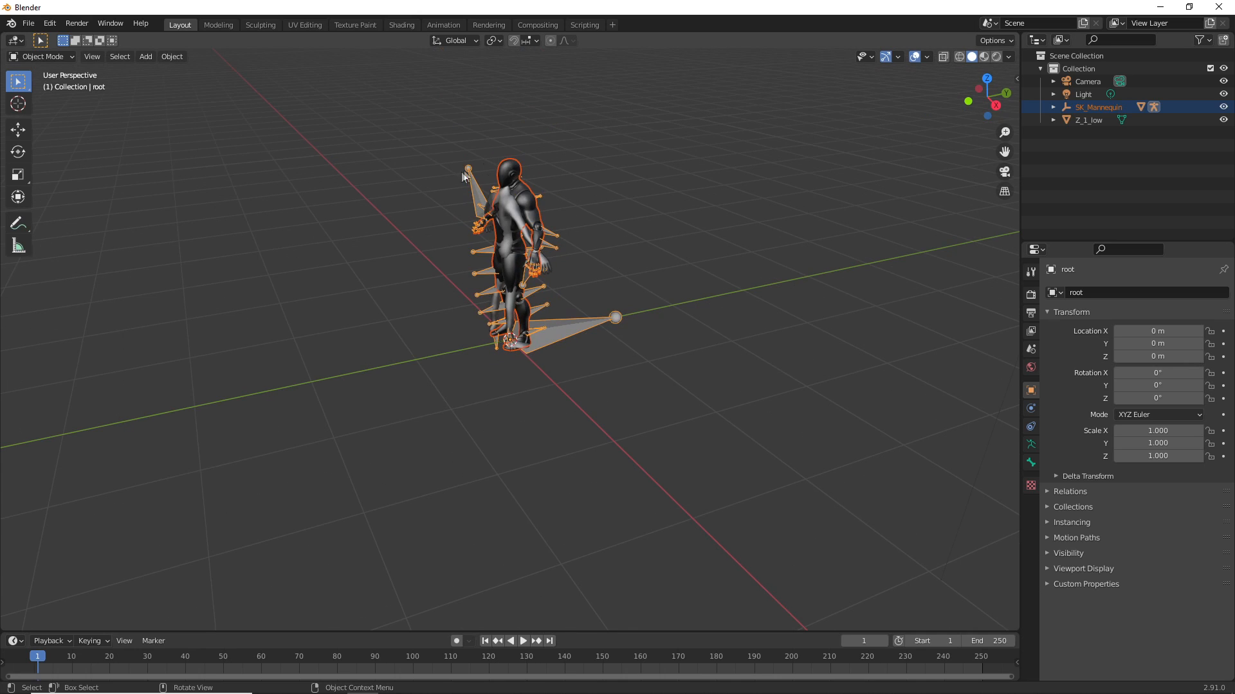
left_click(1088, 120)
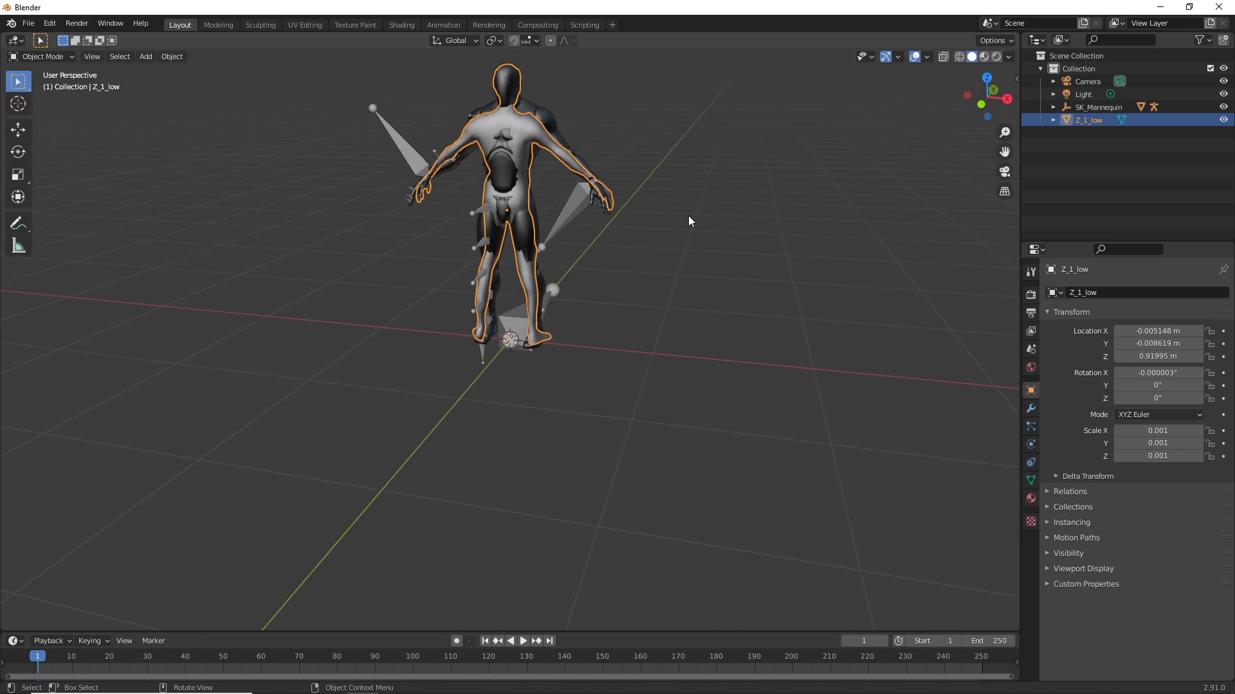
key("r")
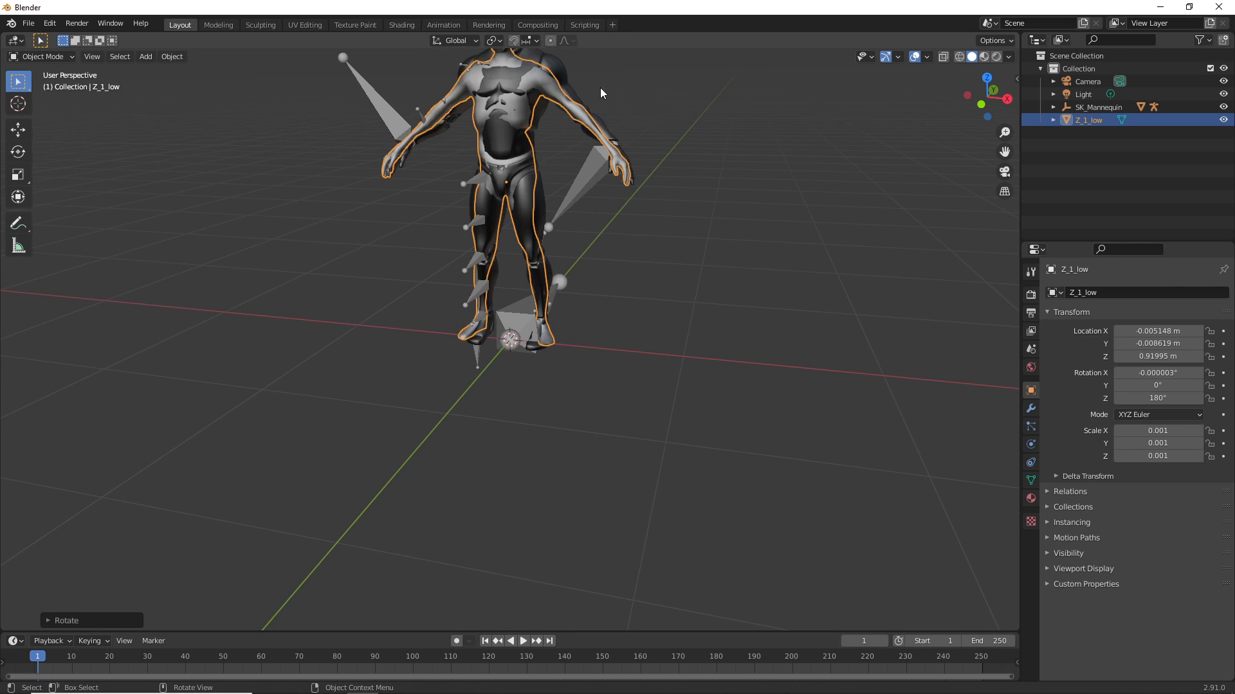
mouse_move(574, 96)
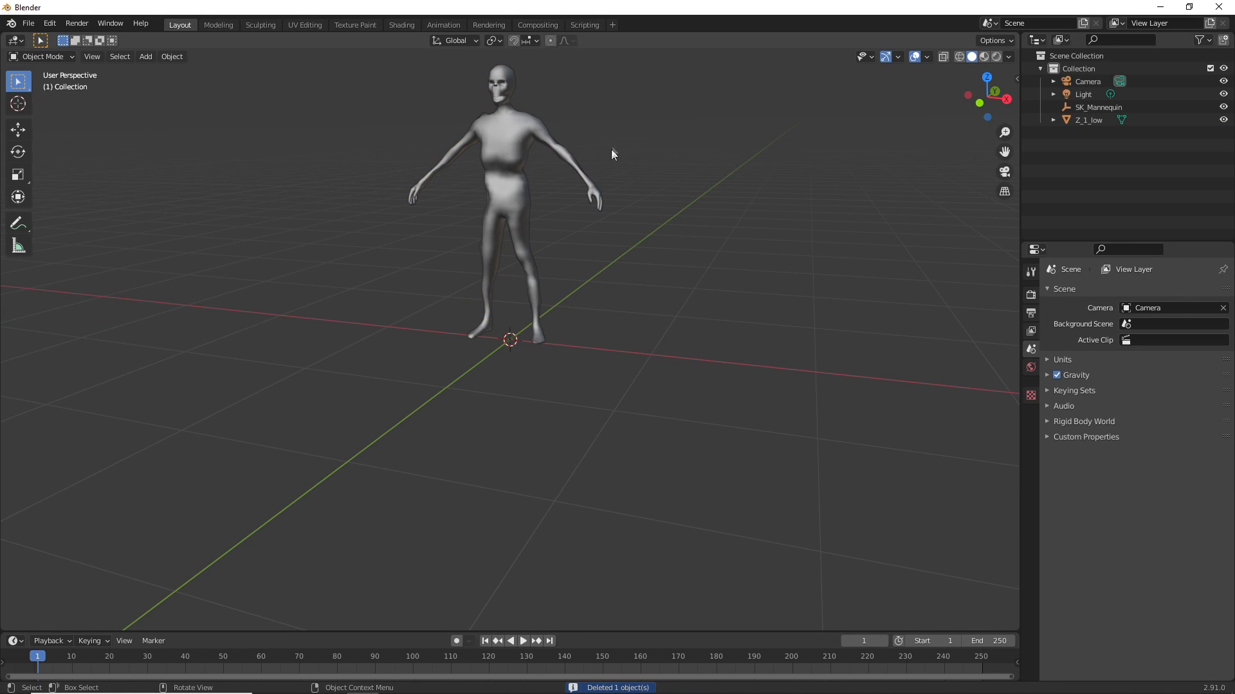
mouse_move(598, 239)
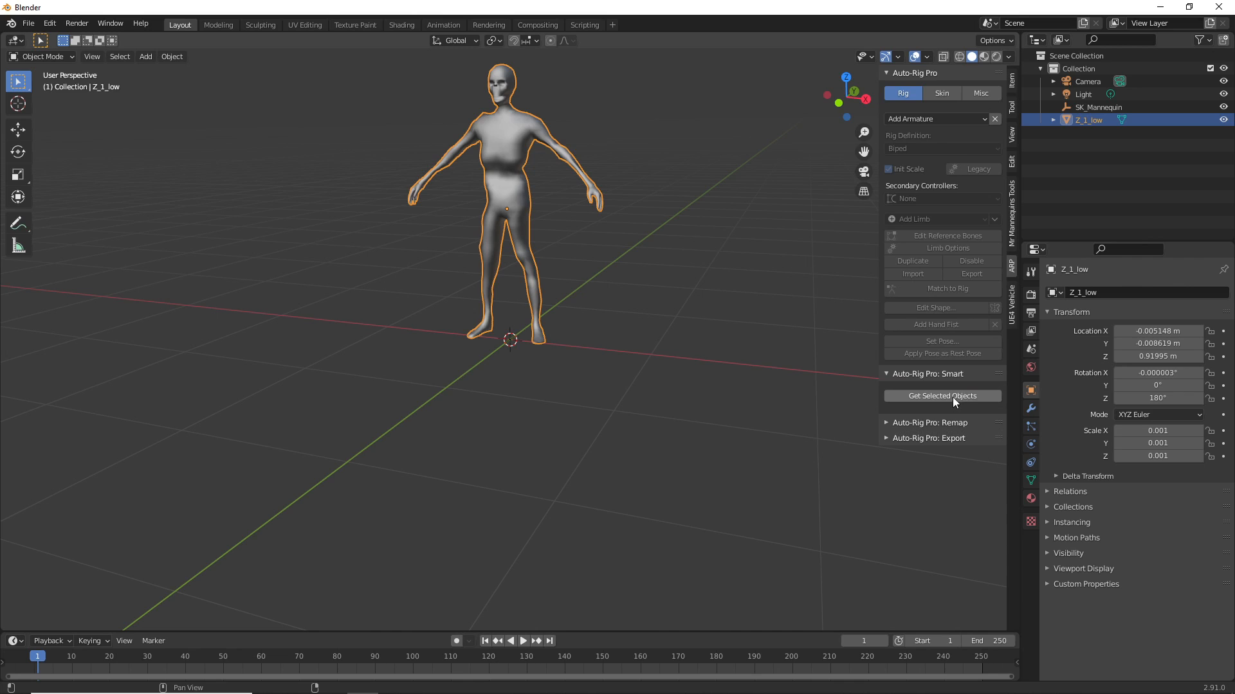
Hand the selected Z_1_low mesh to Auto-Rig Pro Smart via Get Selected Objects
left_click(942, 395)
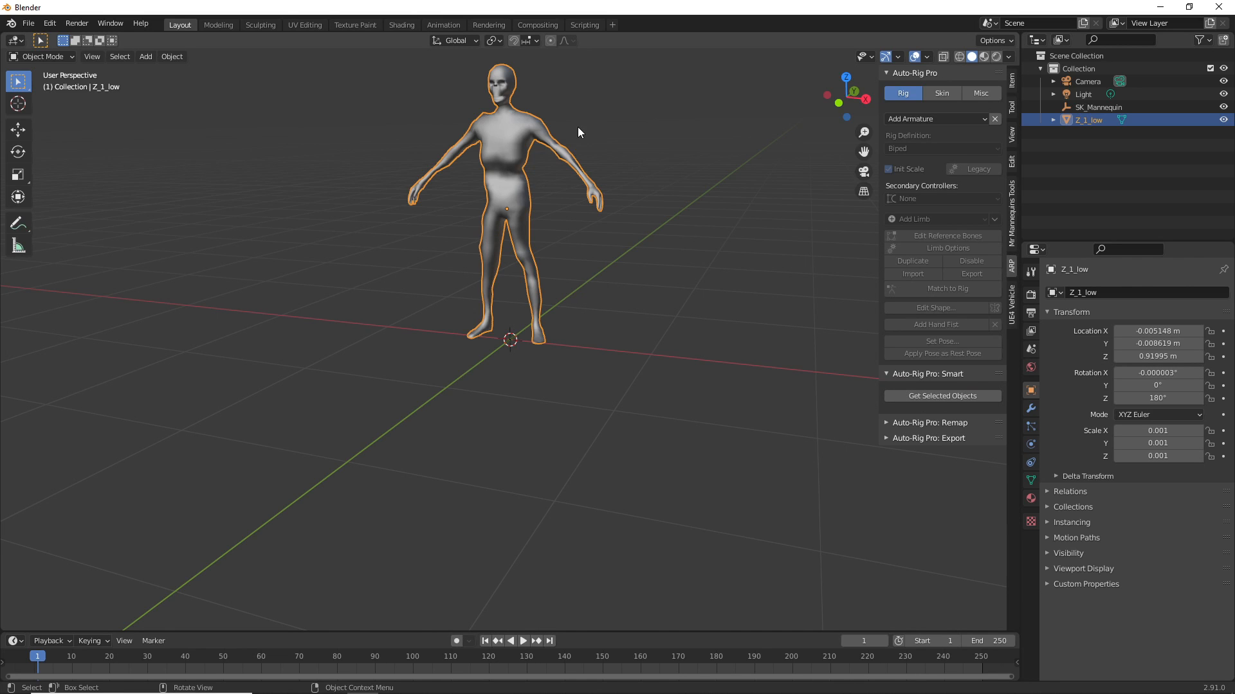
left_click(941, 396)
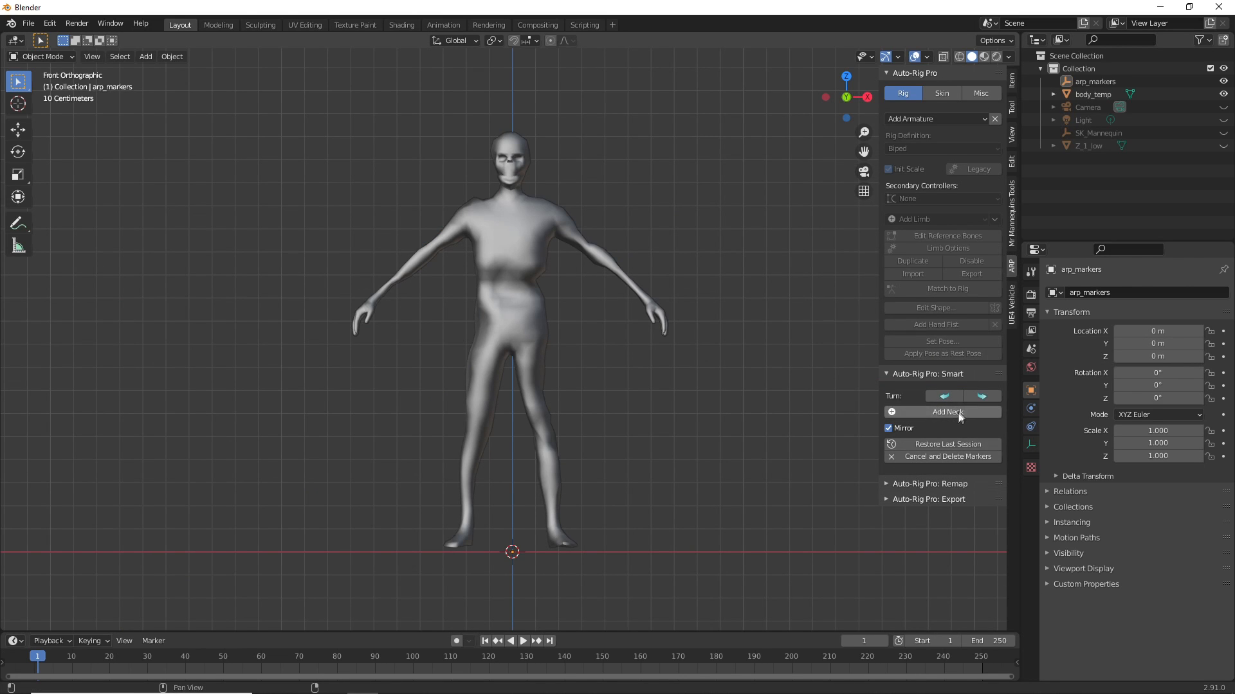
Place neck, chin, shoulder, hip and ankle markers on the zombie and run Go! to build the biped skeleton
left_click(948, 412)
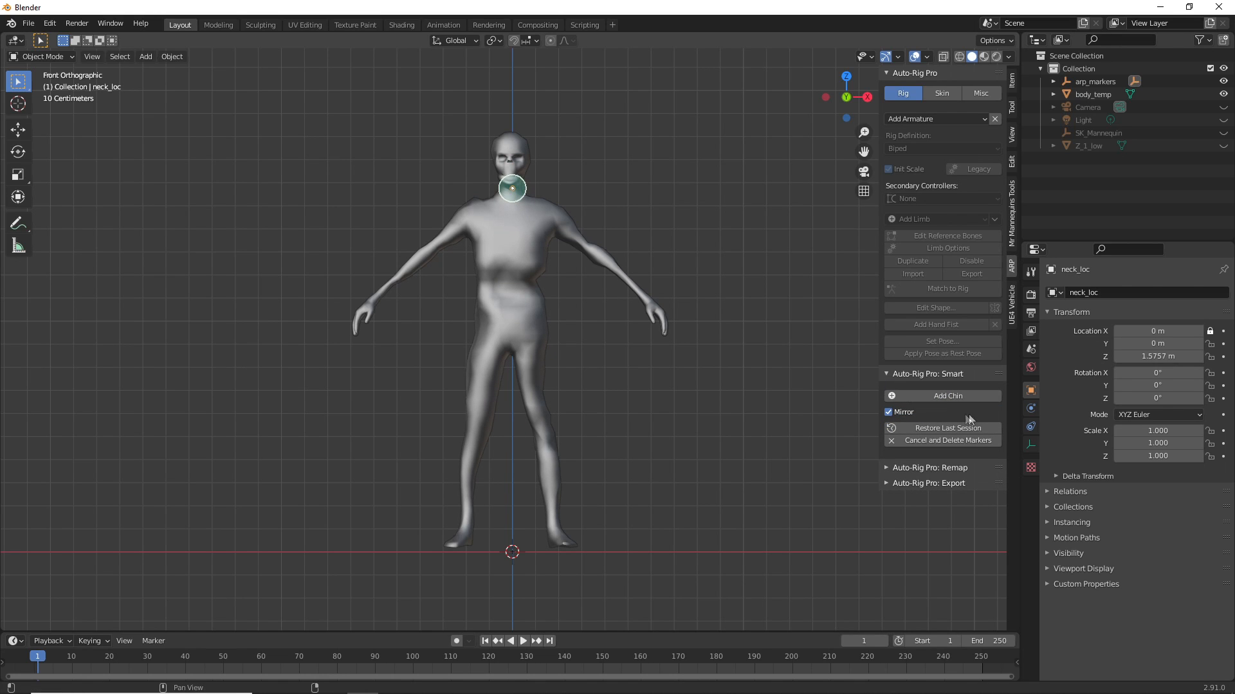
left_click(948, 395)
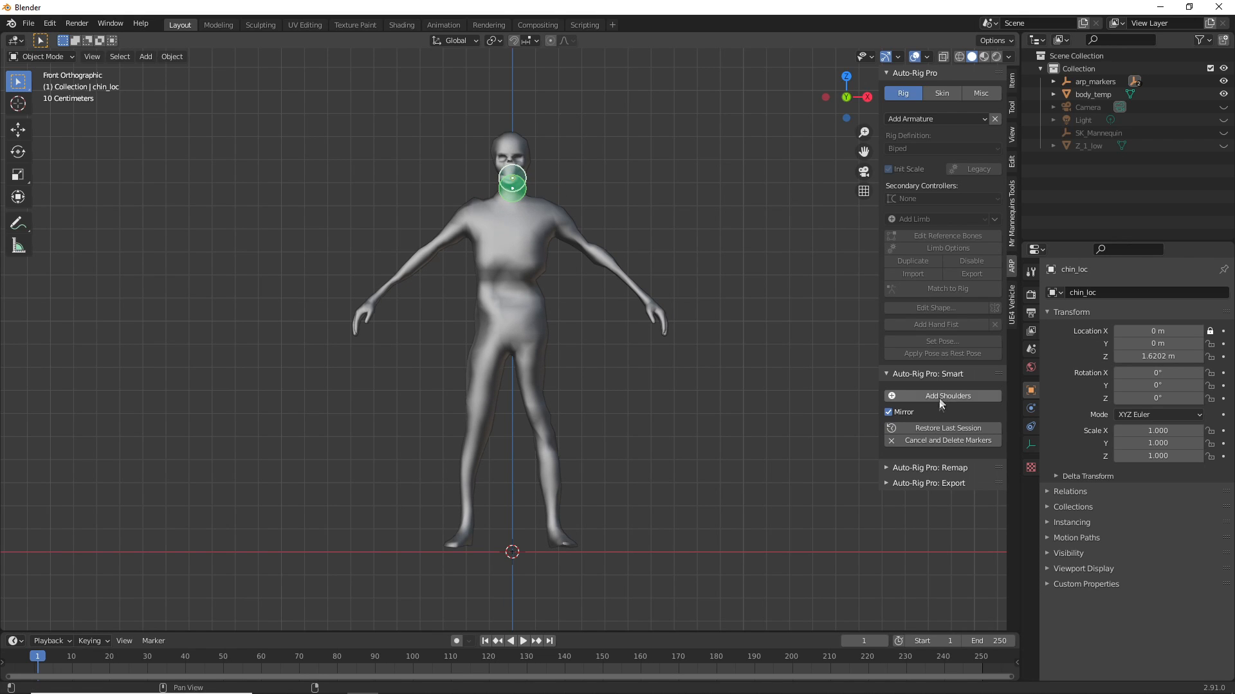
left_click(941, 395)
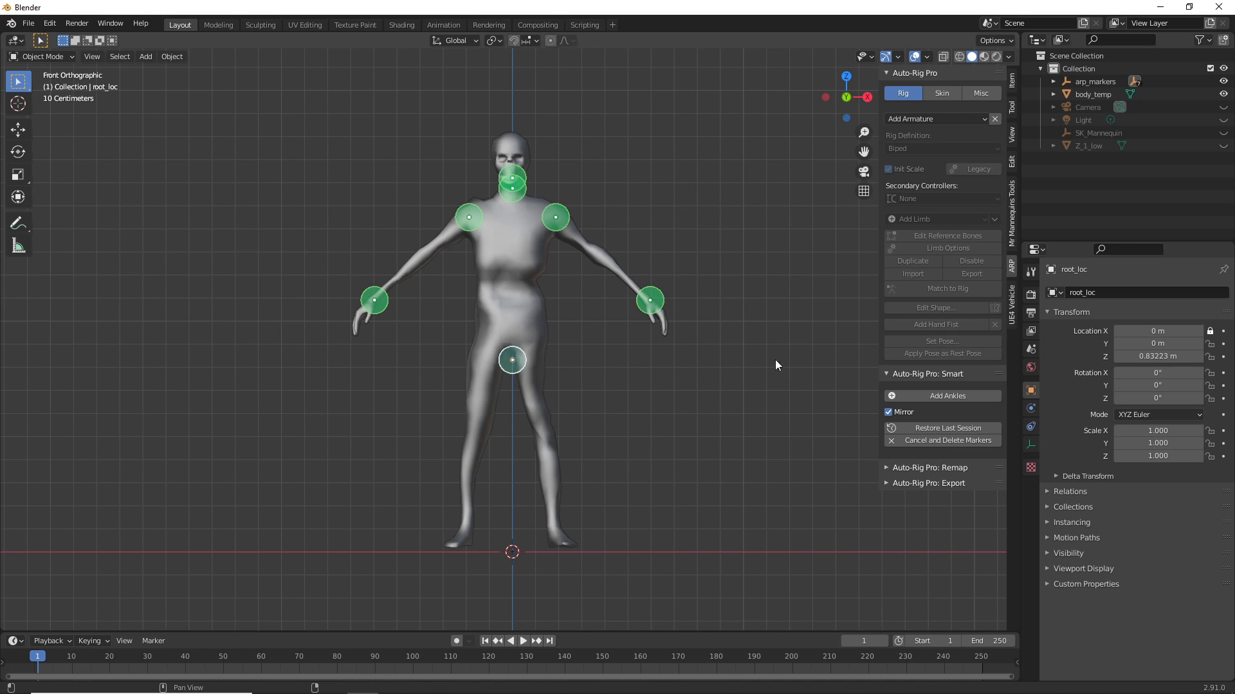
left_click(941, 396)
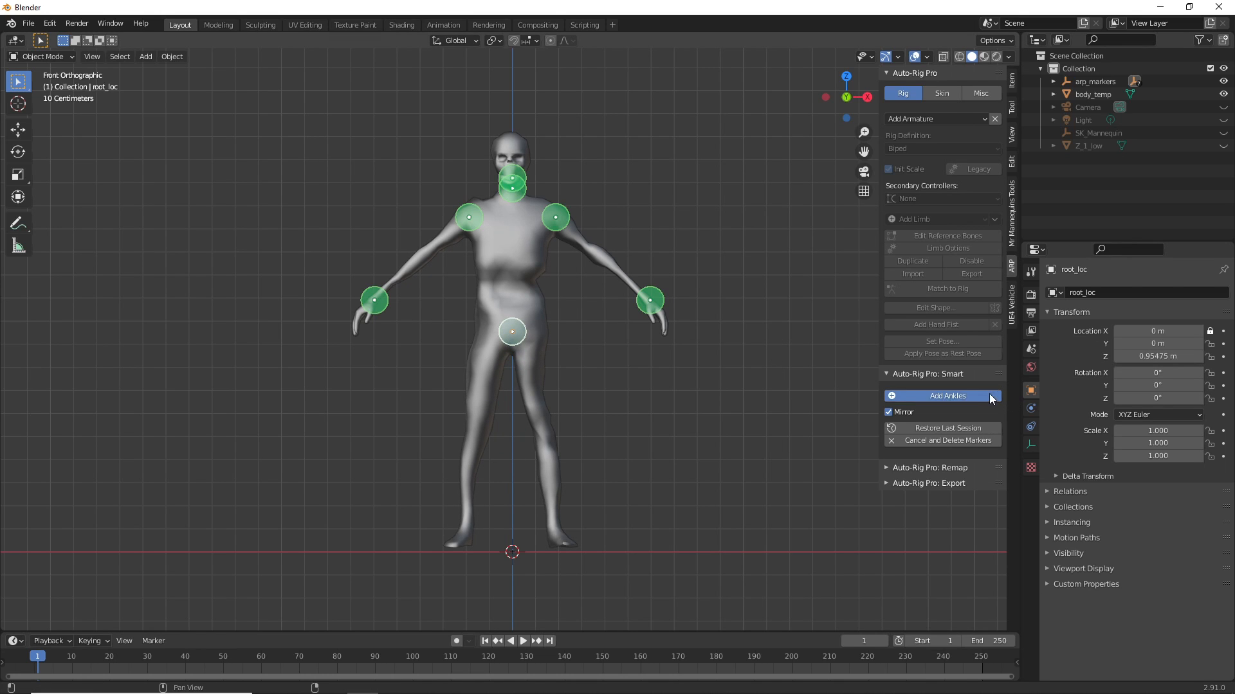
left_click(941, 396)
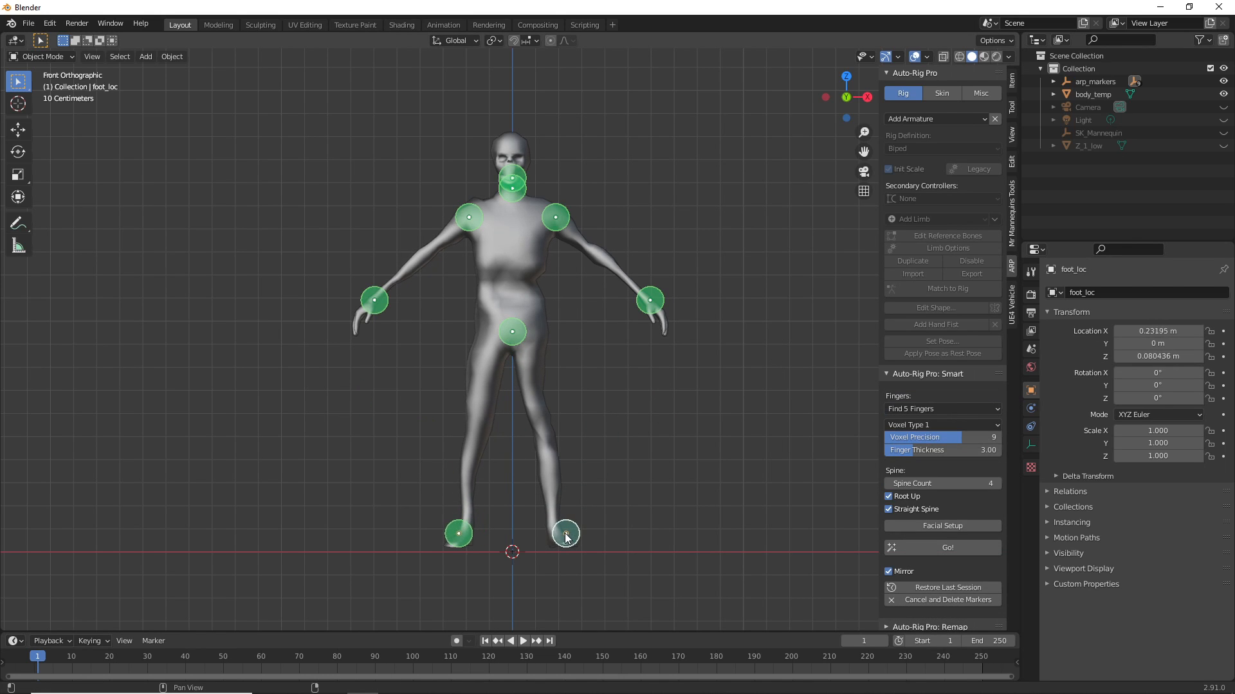
left_click(947, 548)
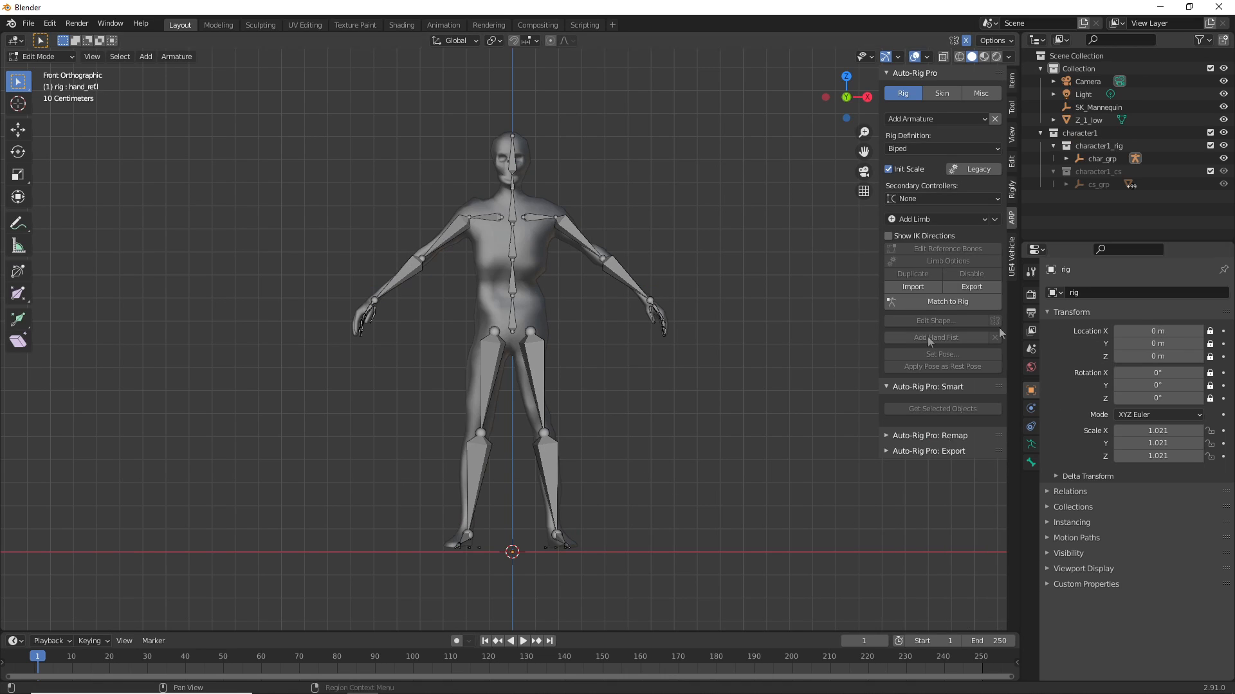
Bind the zombie mesh to the Auto-Rig Pro rig from the Skin tab
left_click(941, 288)
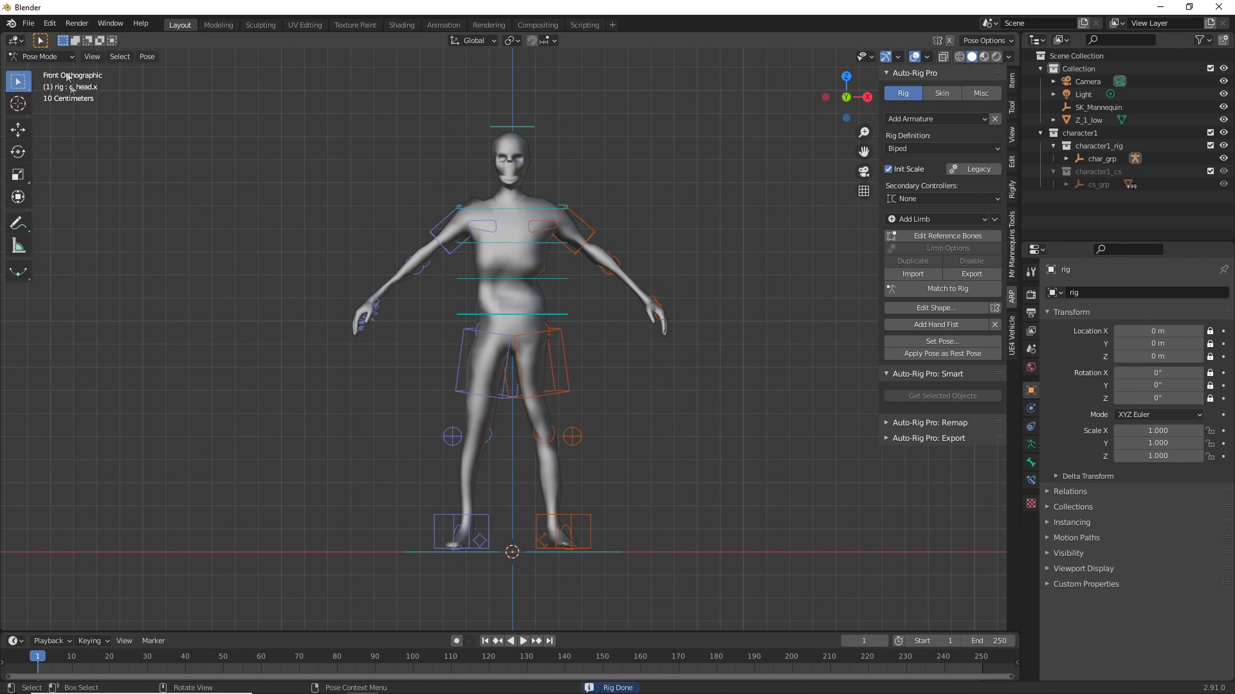
key("Tab")
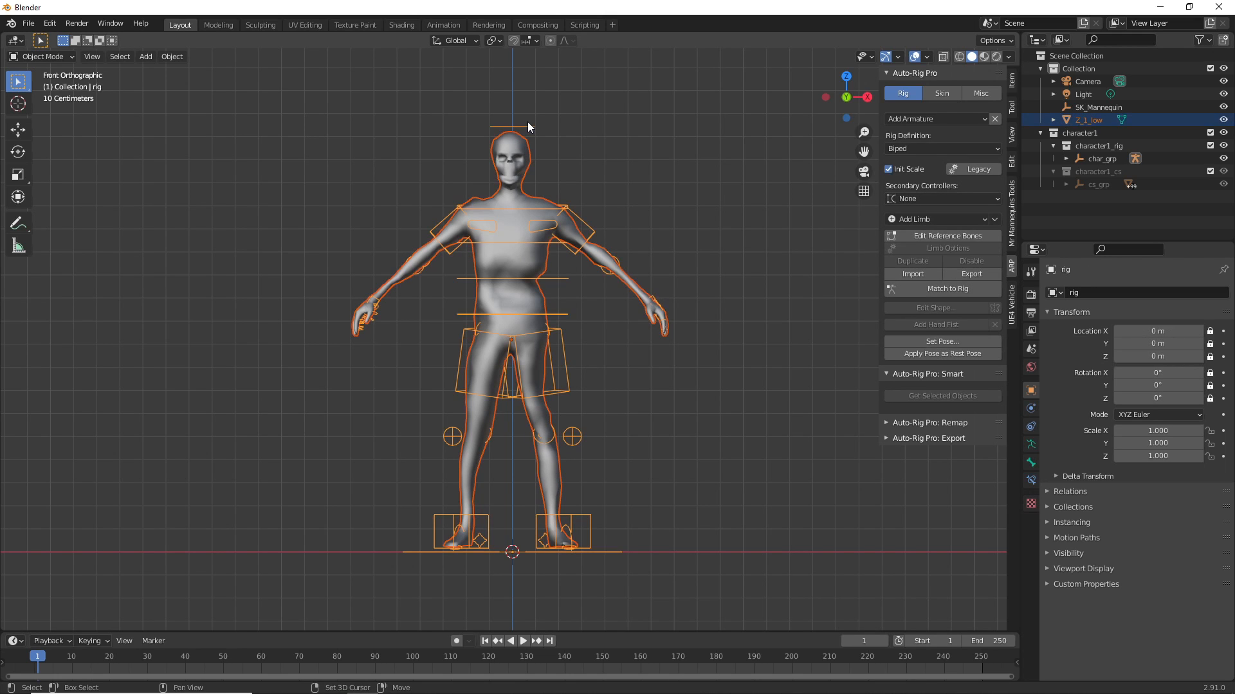
left_click(941, 93)
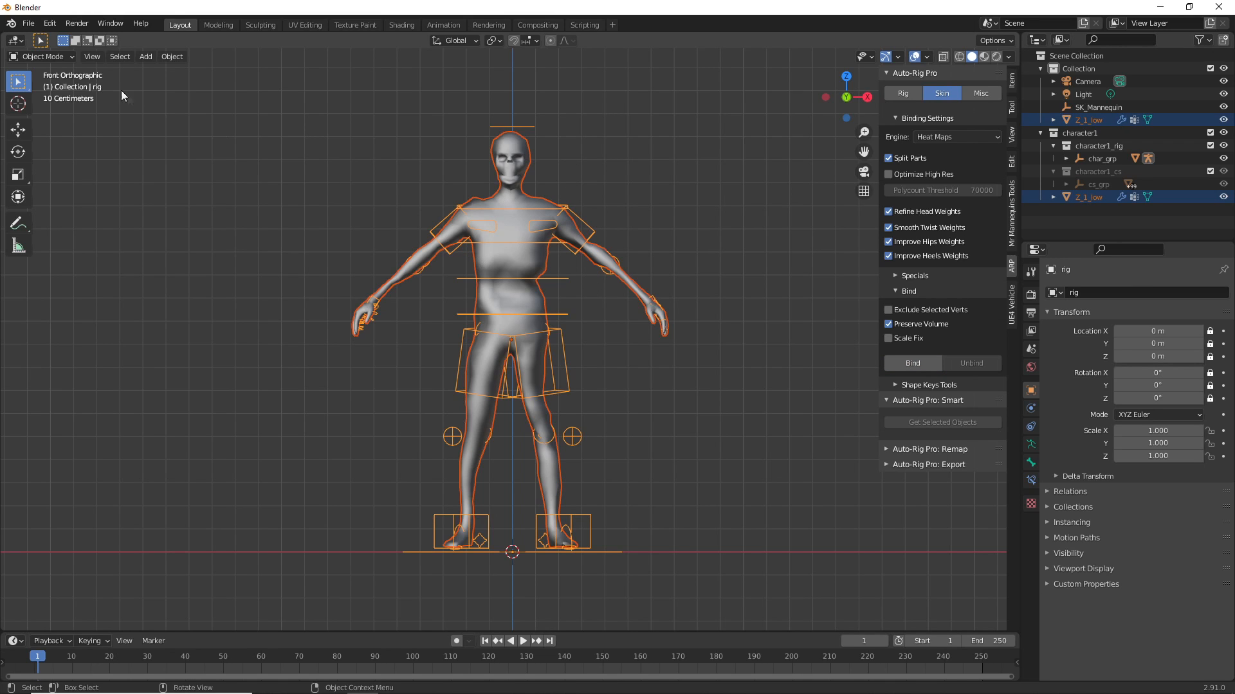
Rotate a spine control in Pose Mode to test deformation, then reset it to rest pose
left_click(42, 55)
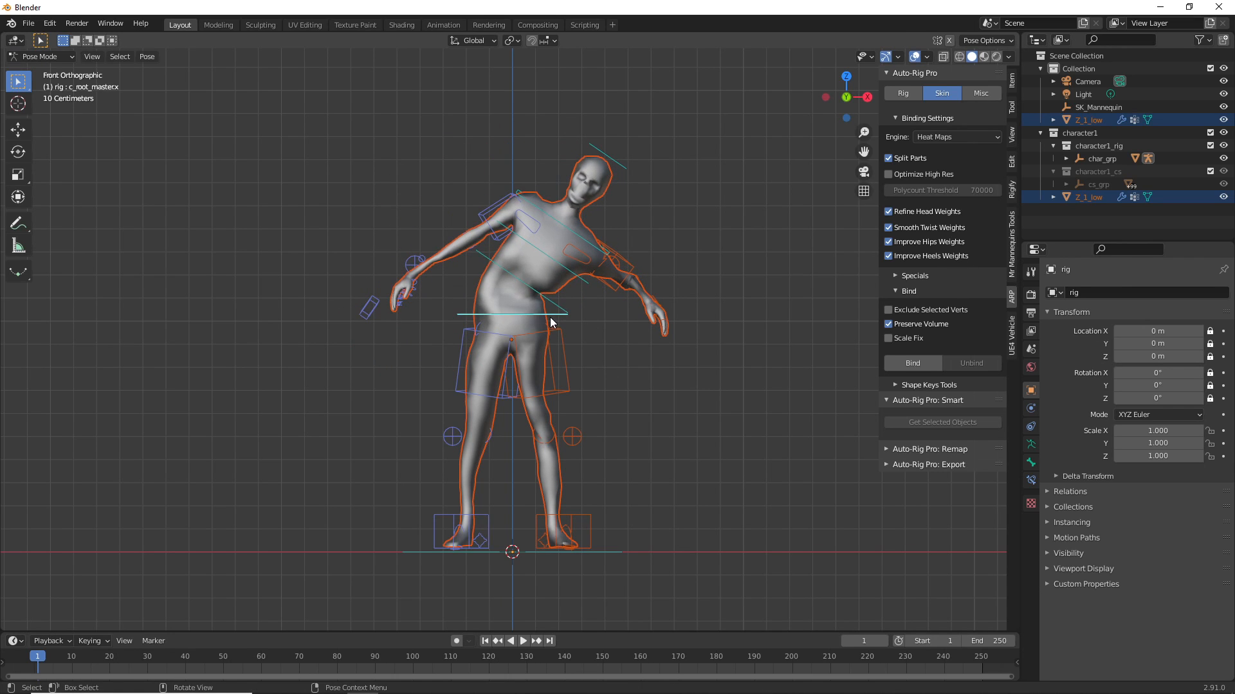
left_click(552, 321)
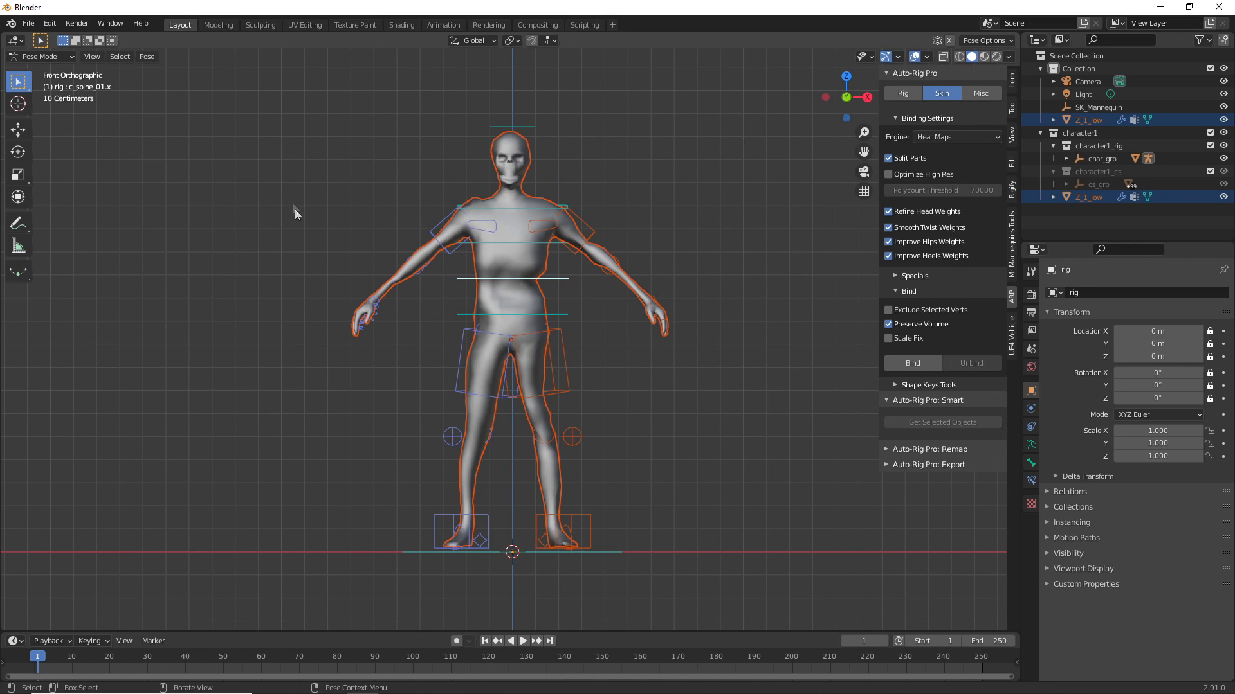
left_click(27, 23)
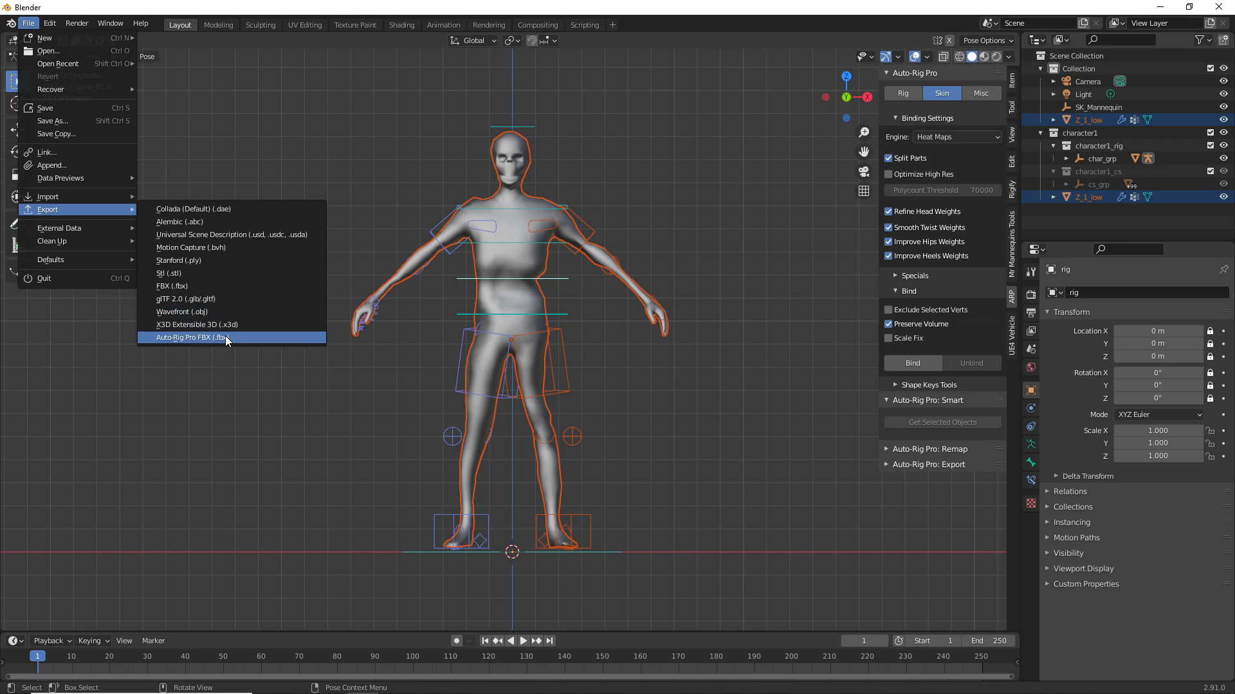
Export via Auto-Rig Pro FBX for Unreal Engine with UE bone renaming and mannequin axes as zombietest.fbx
left_click(191, 337)
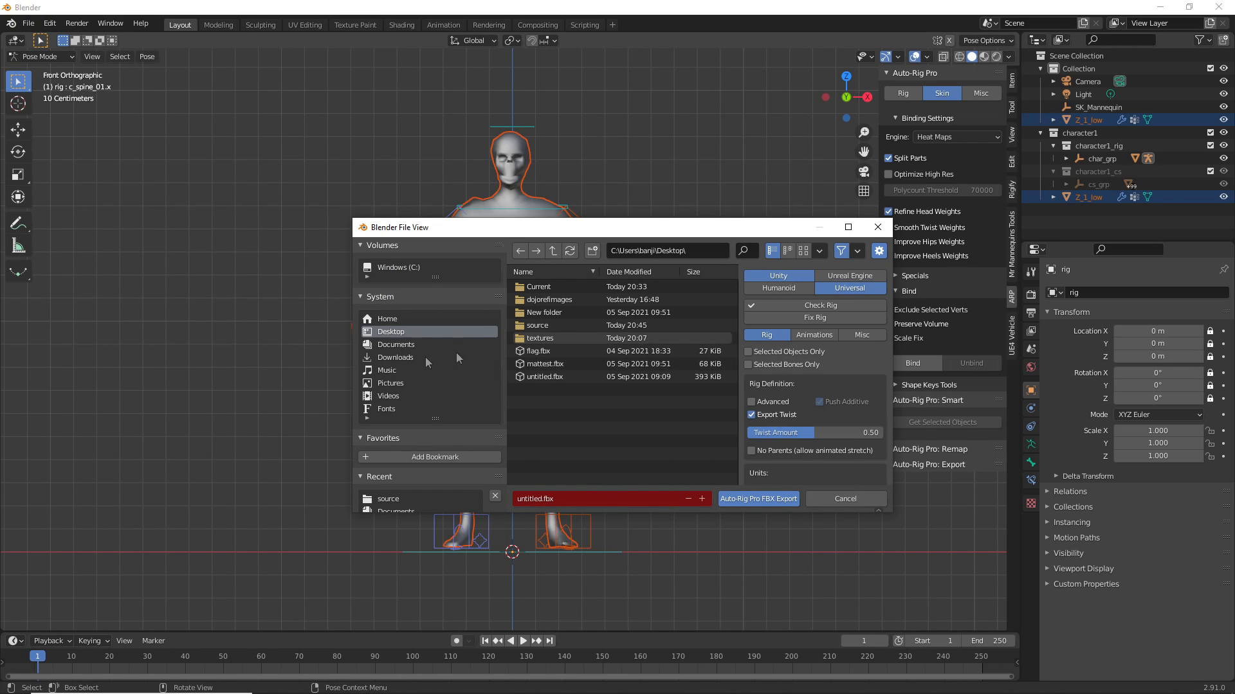
left_click(850, 275)
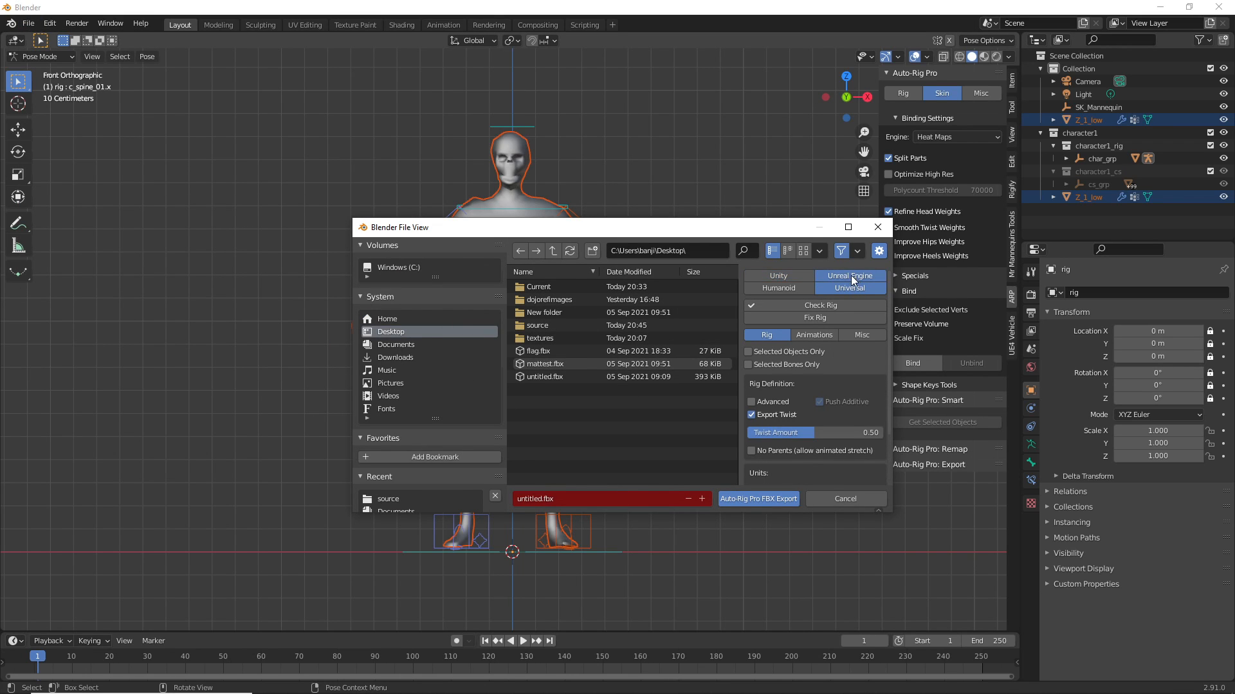
mouse_move(779, 287)
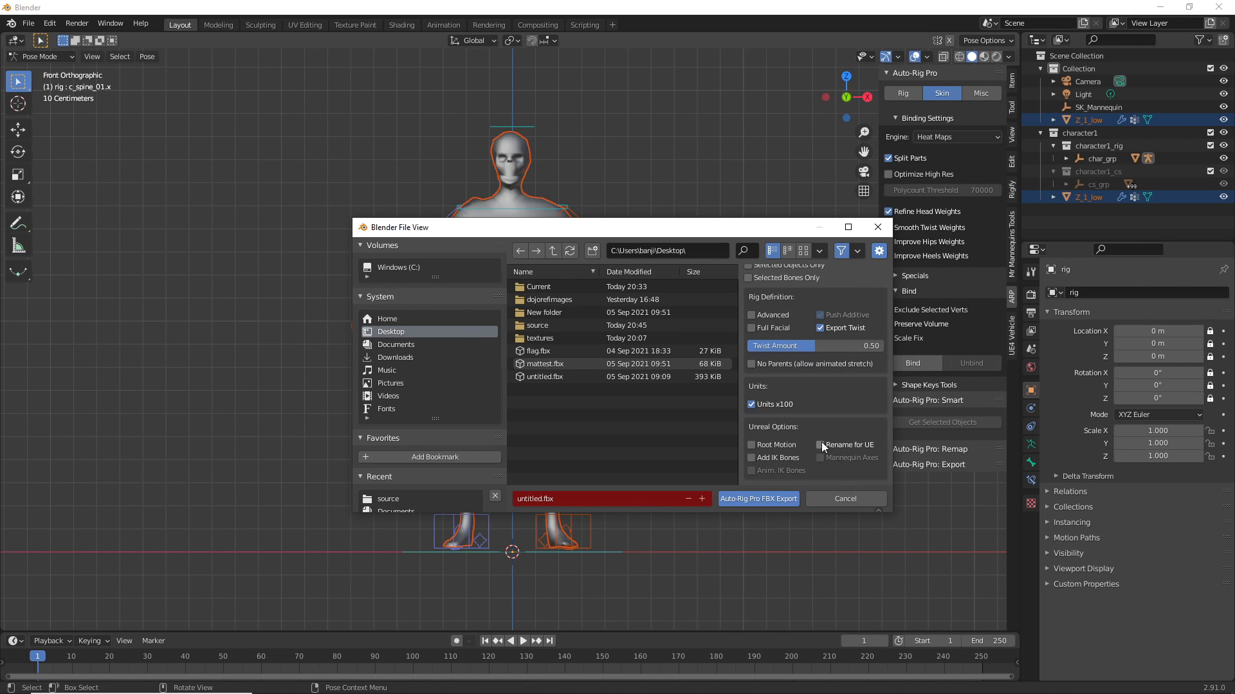
left_click(822, 445)
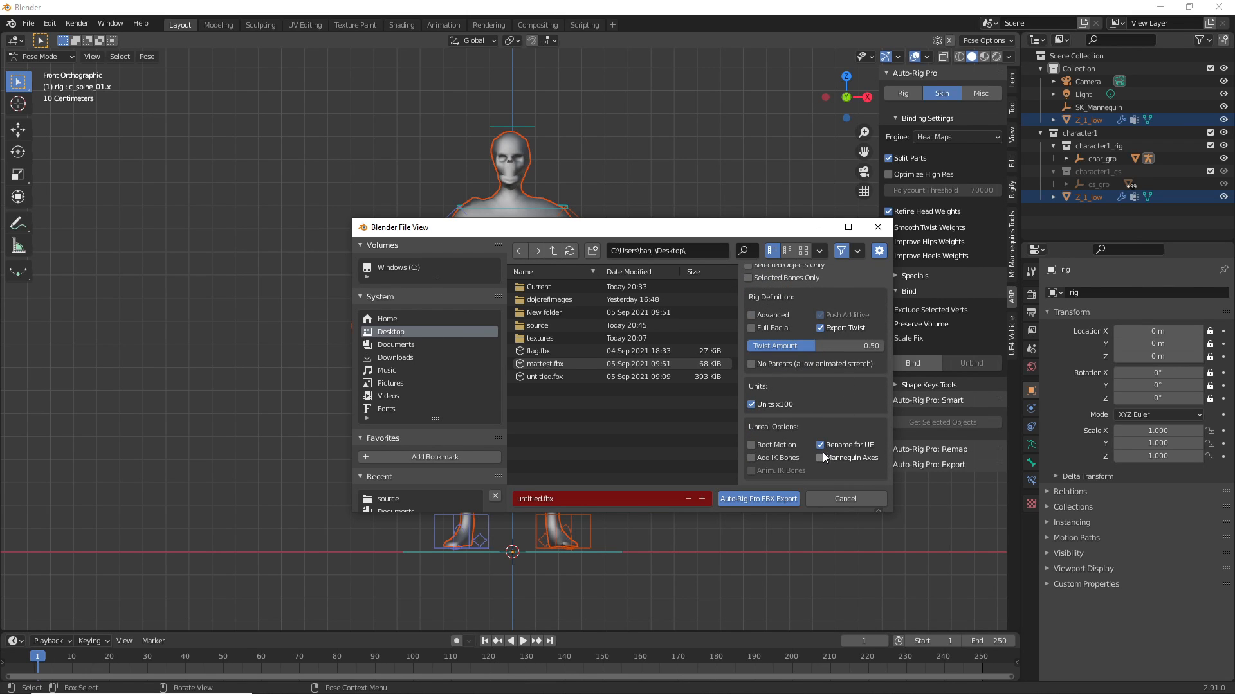
left_click(750, 458)
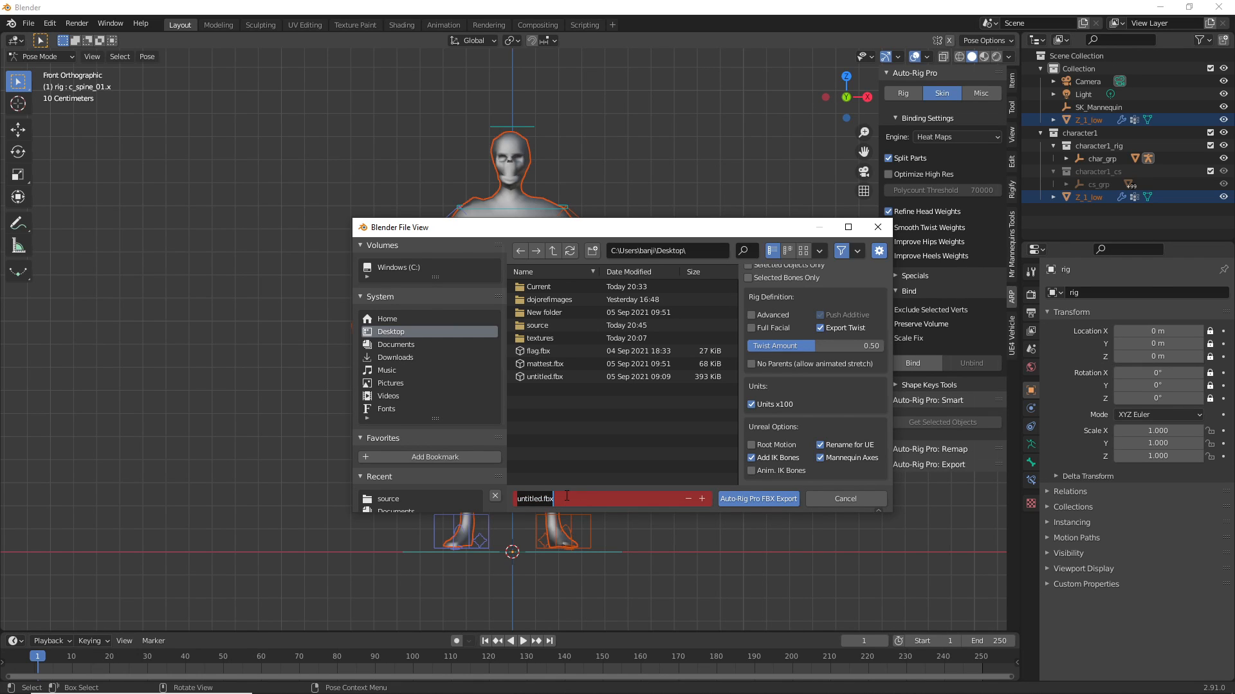
type("zombietest")
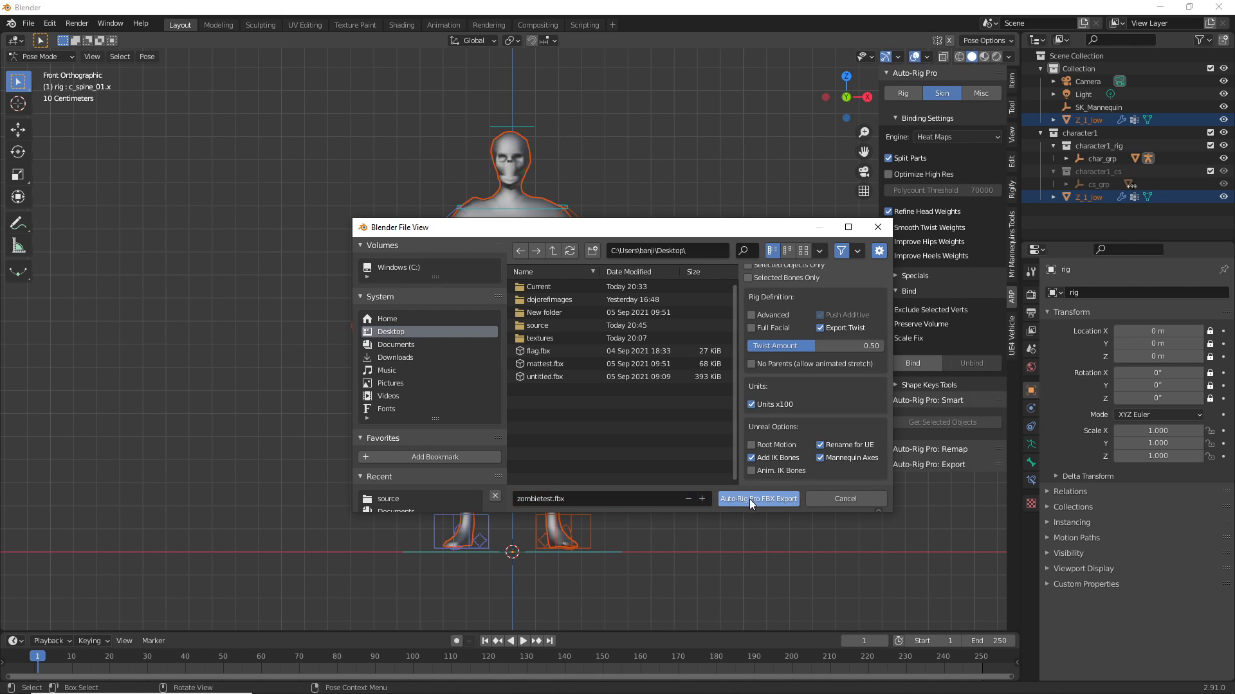
left_click(756, 499)
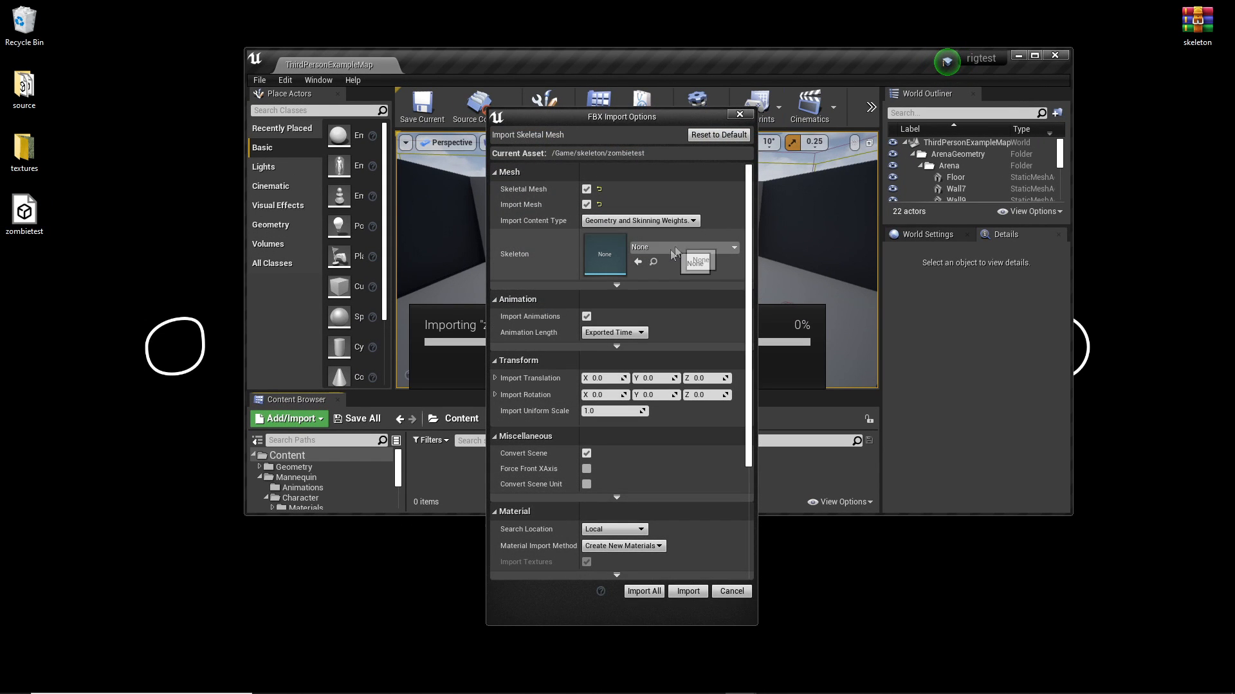
Import zombietest onto UE4_Mannequin_Skeleton, then select ThirdPersonCharacter in the maximized editor
left_click(696, 264)
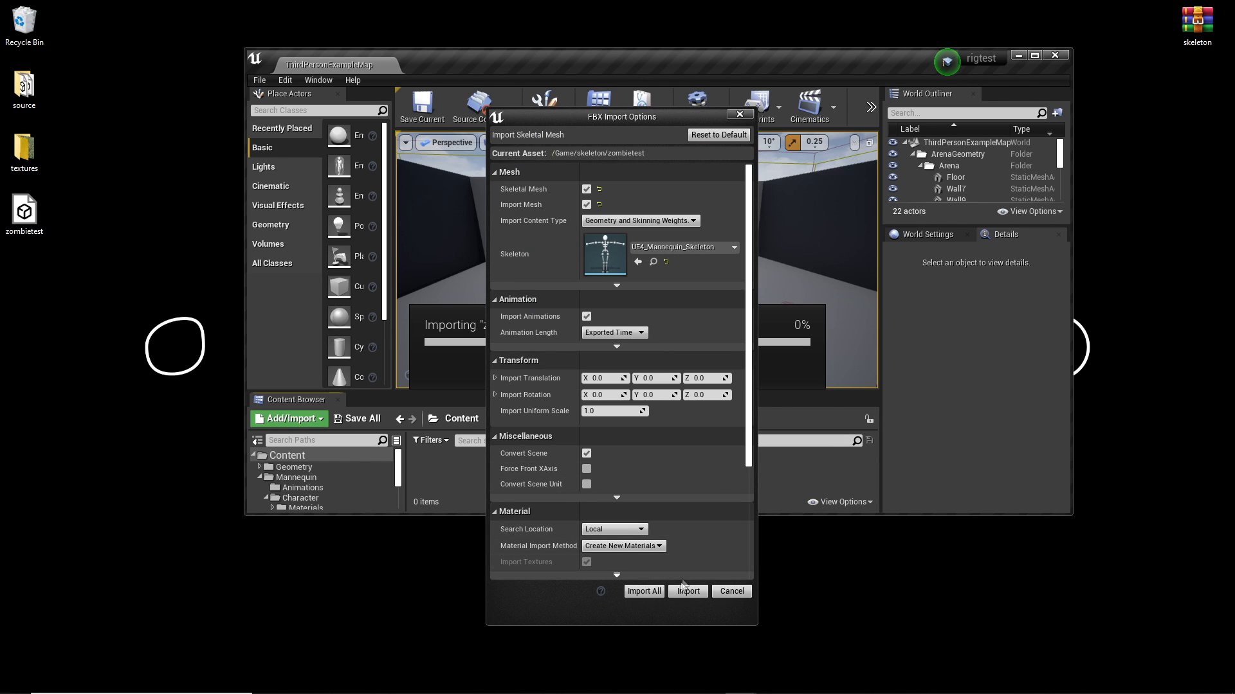
left_click(686, 591)
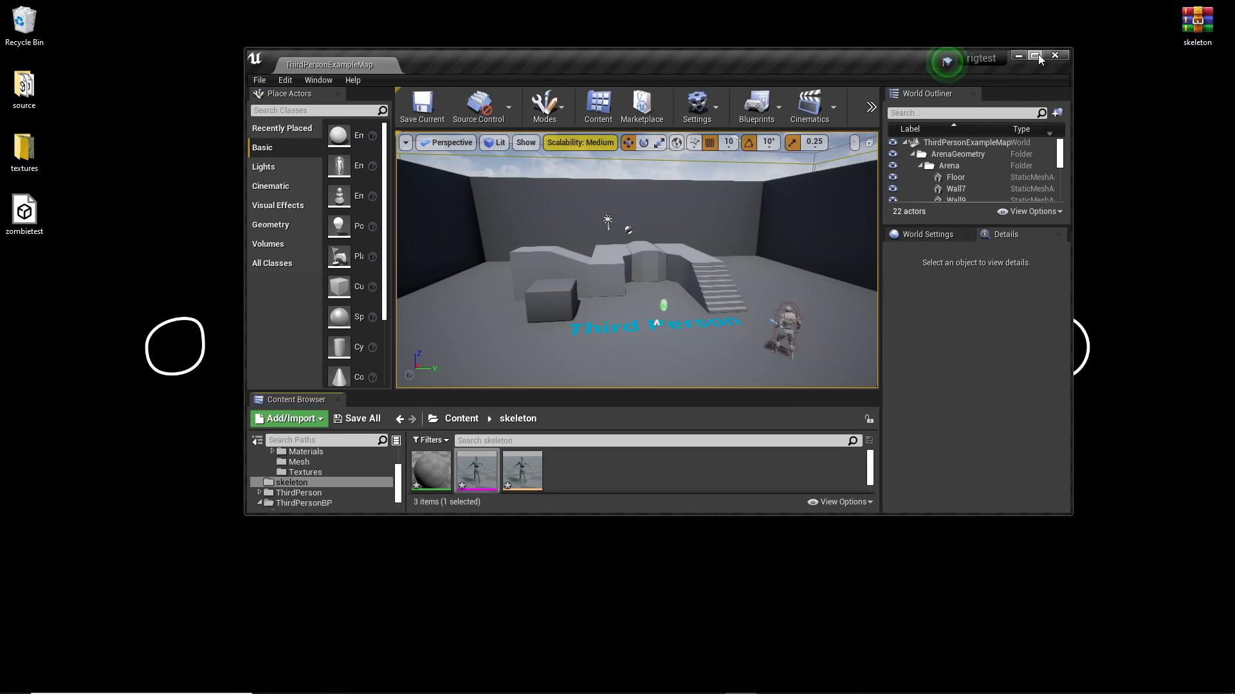
left_click(1034, 55)
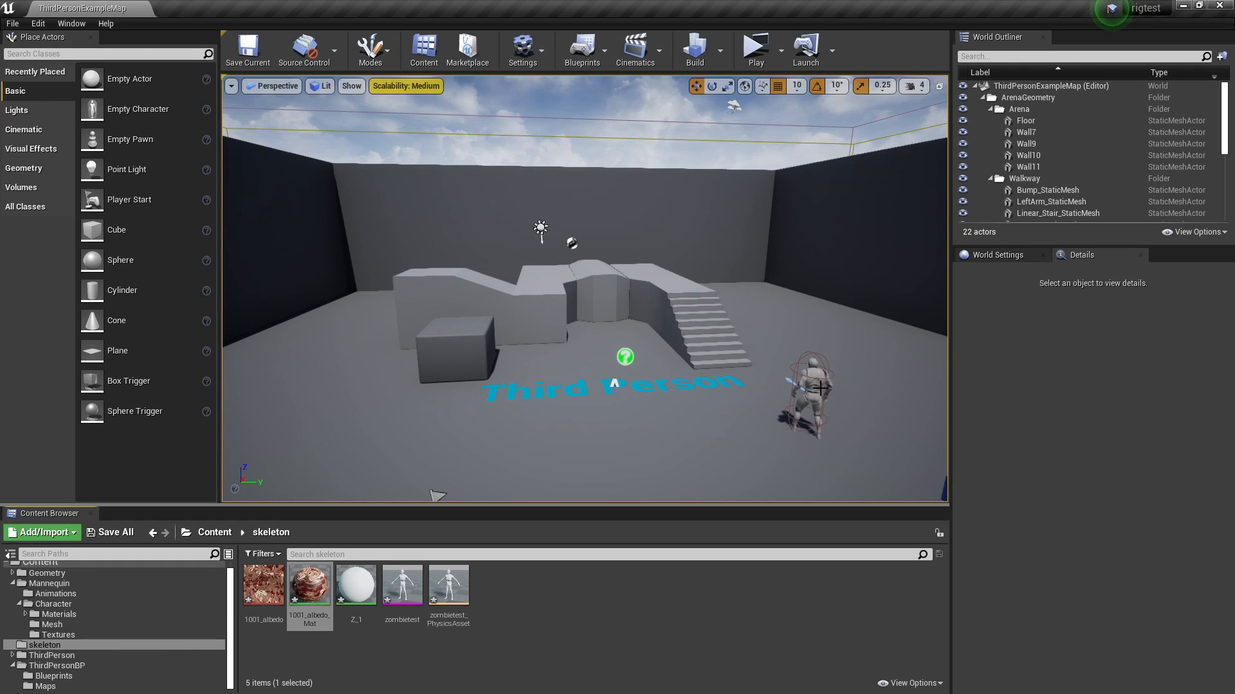
left_click(805, 390)
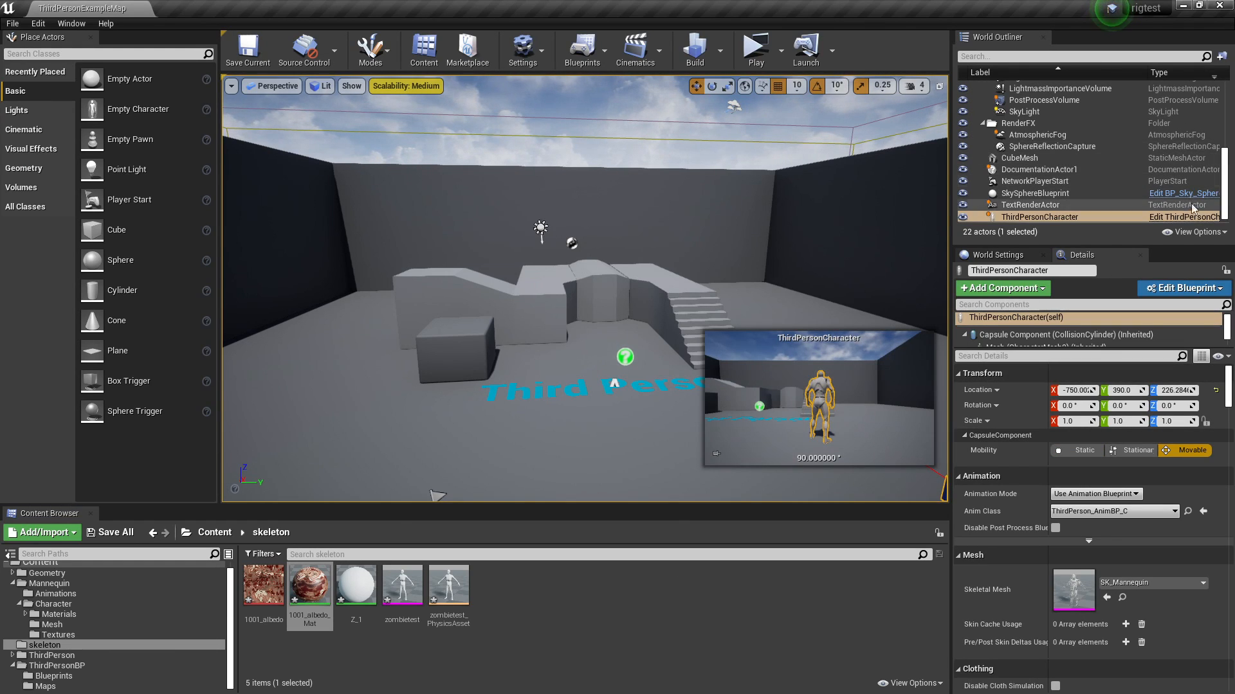
In the ThirdPersonCharacter blueprint set the Mesh component to zombietest with 1001_albedo_Mat material
left_click(1182, 288)
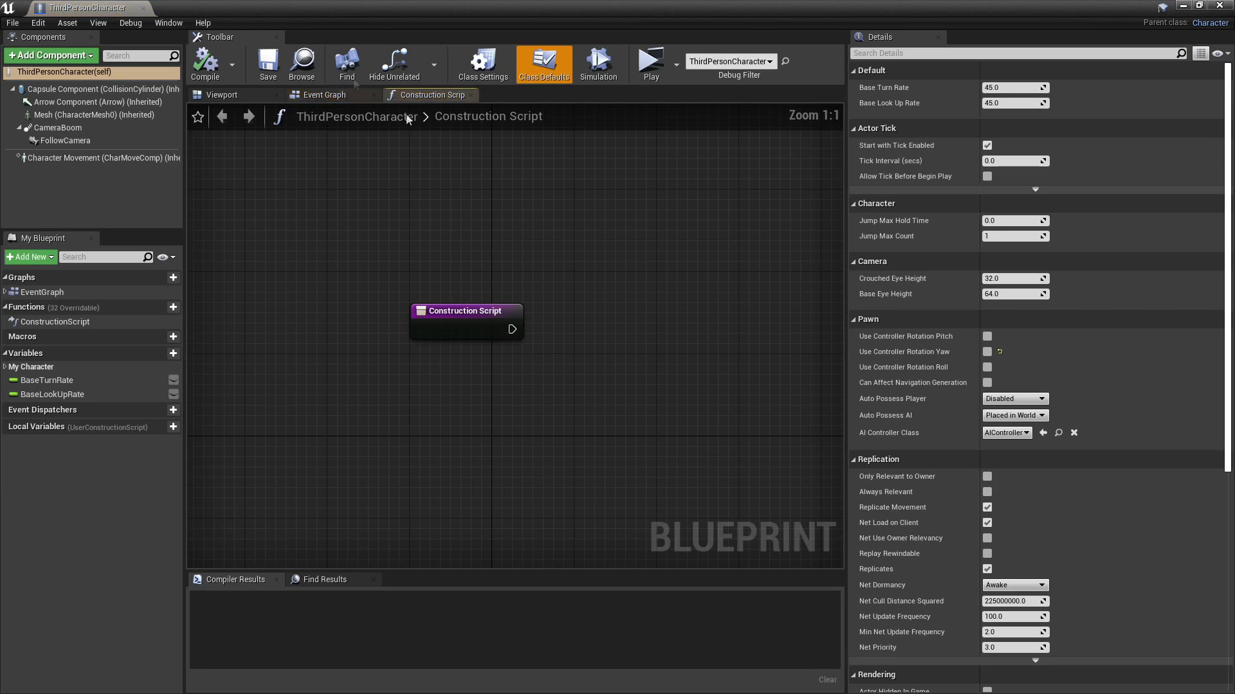
left_click(223, 94)
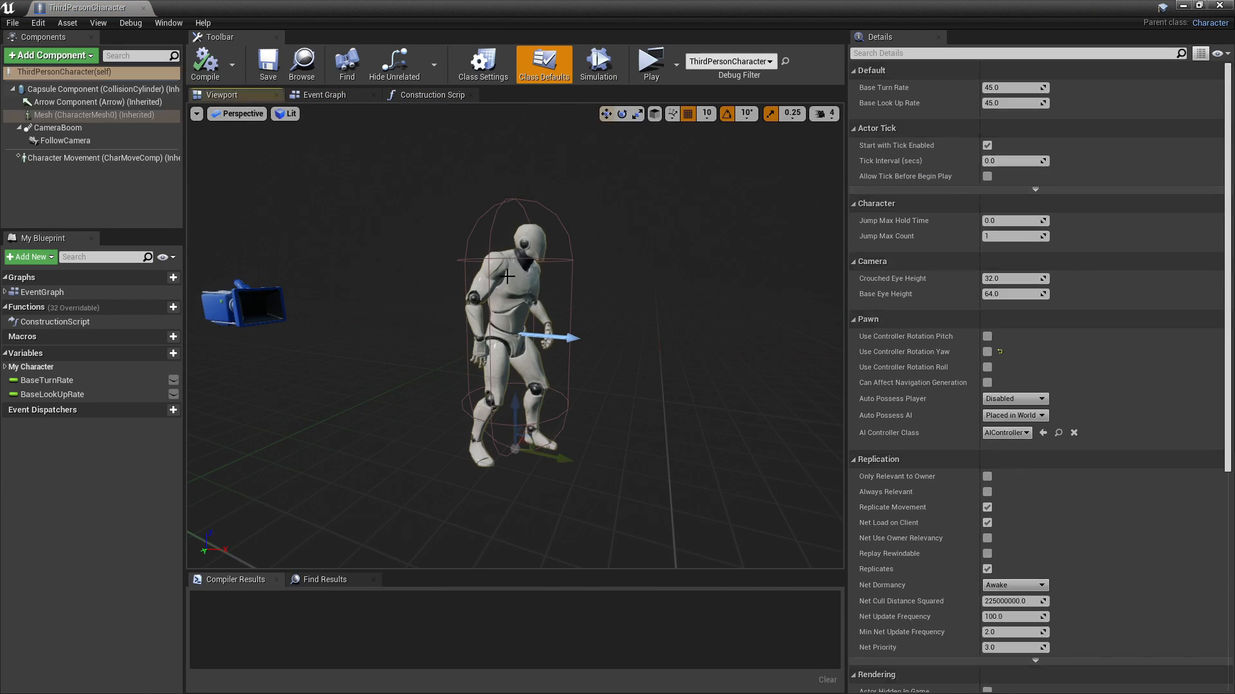
left_click(91, 114)
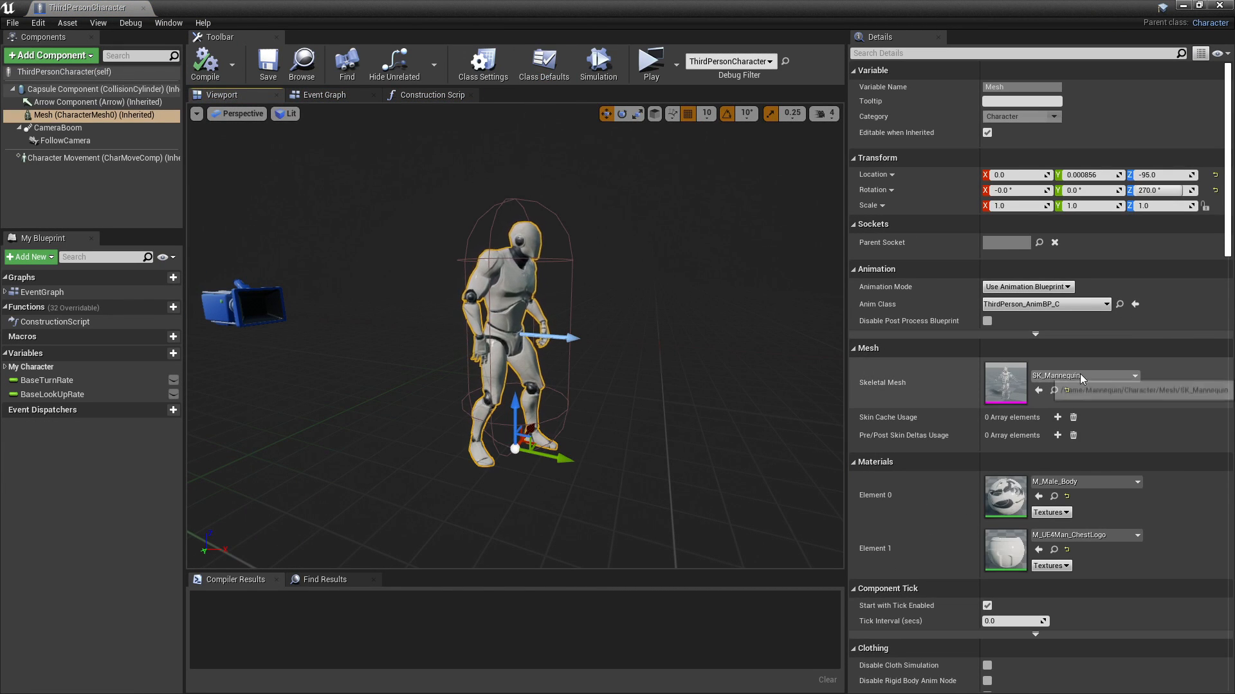
left_click(1083, 376)
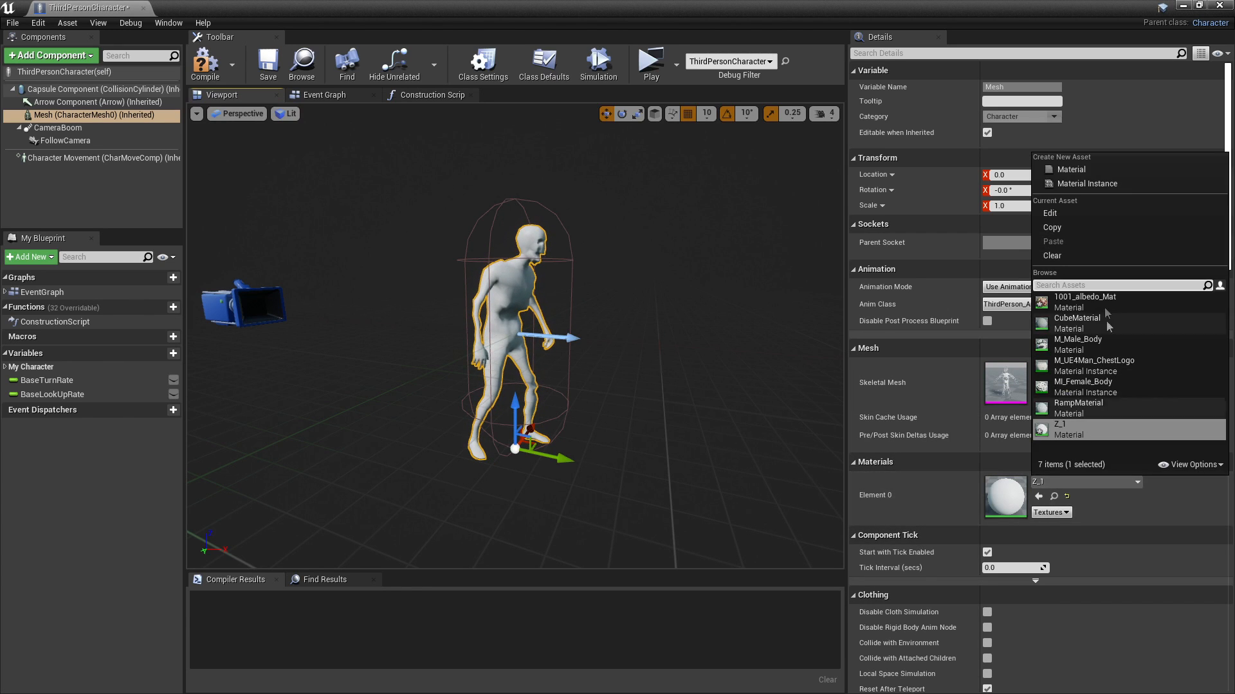
left_click(649, 64)
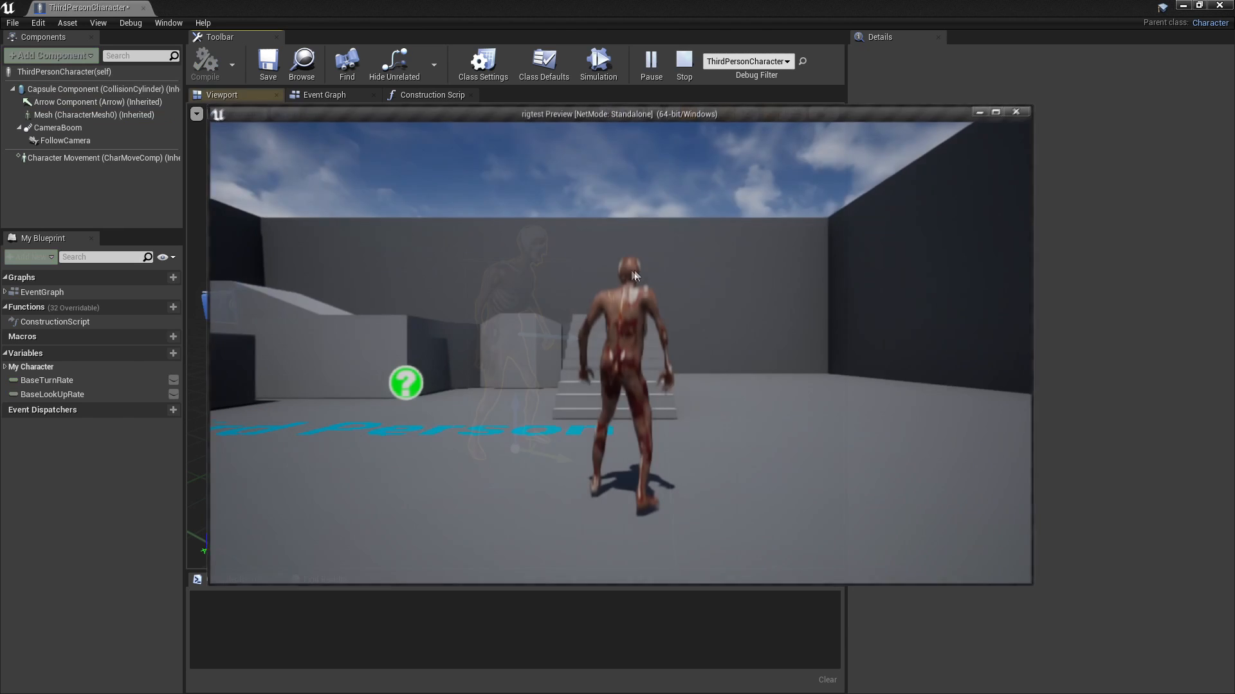